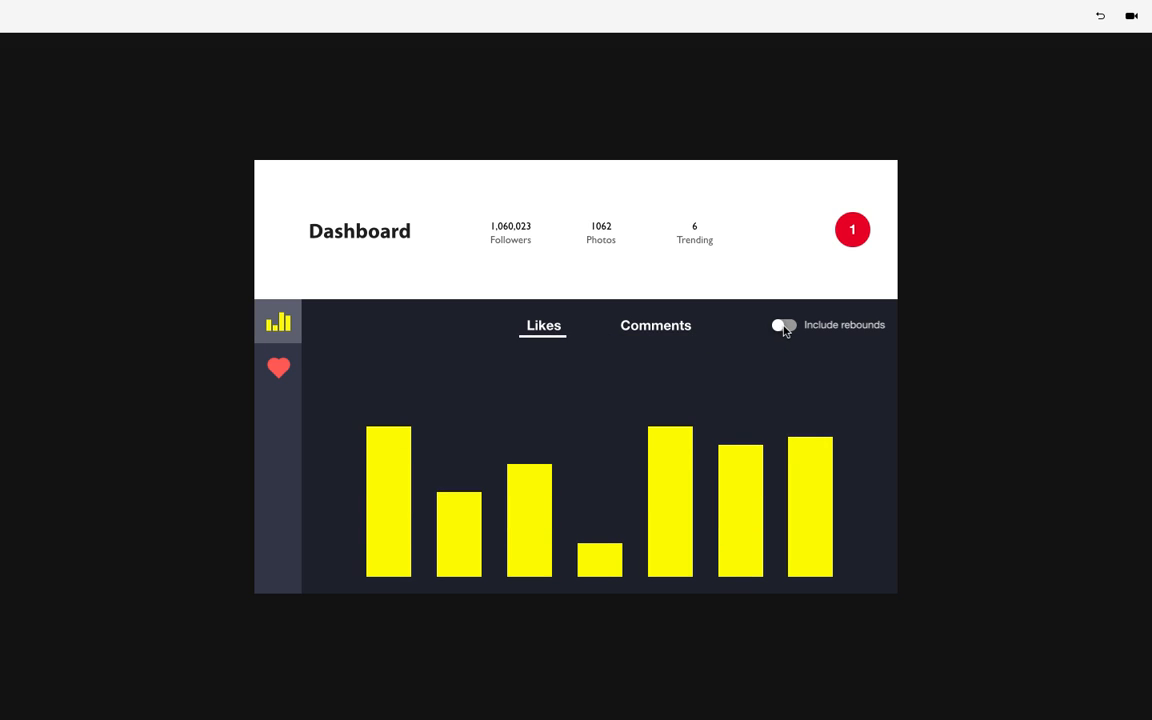
Step: Make a 15×15 fully rounded white knob with a drop shadow beside Include rebounds
{"action": "left_click", "coordinate": [784, 324]}
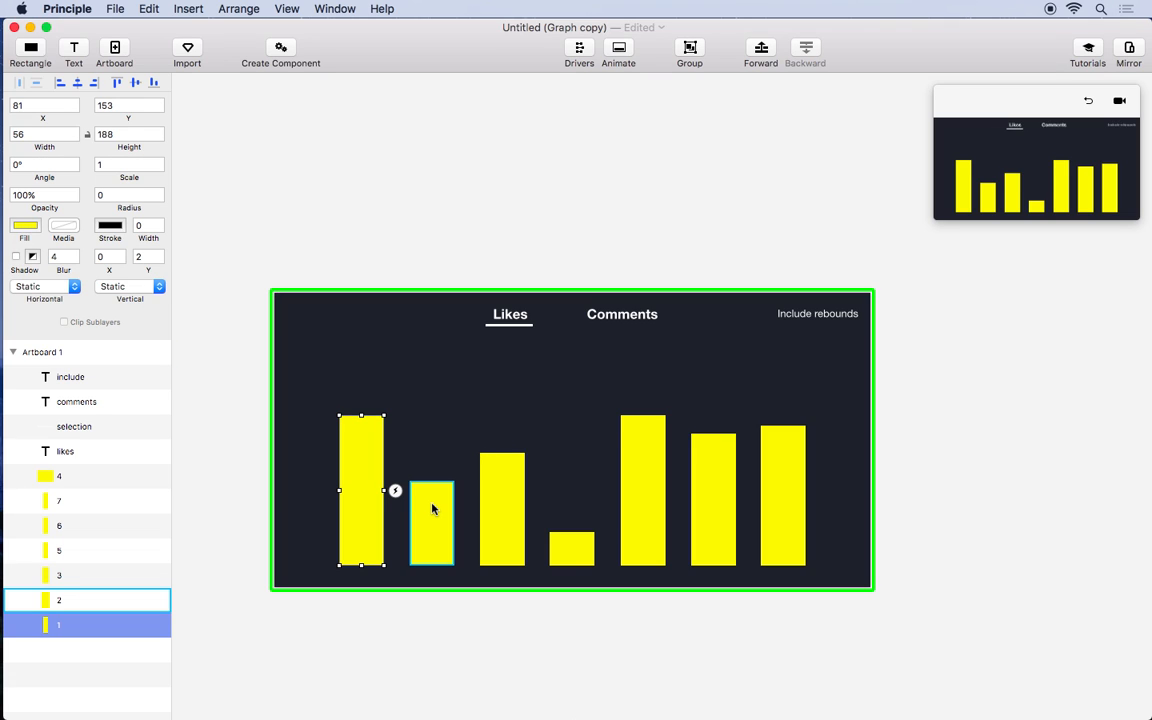
{"action": "left_click", "coordinate": [620, 314]}
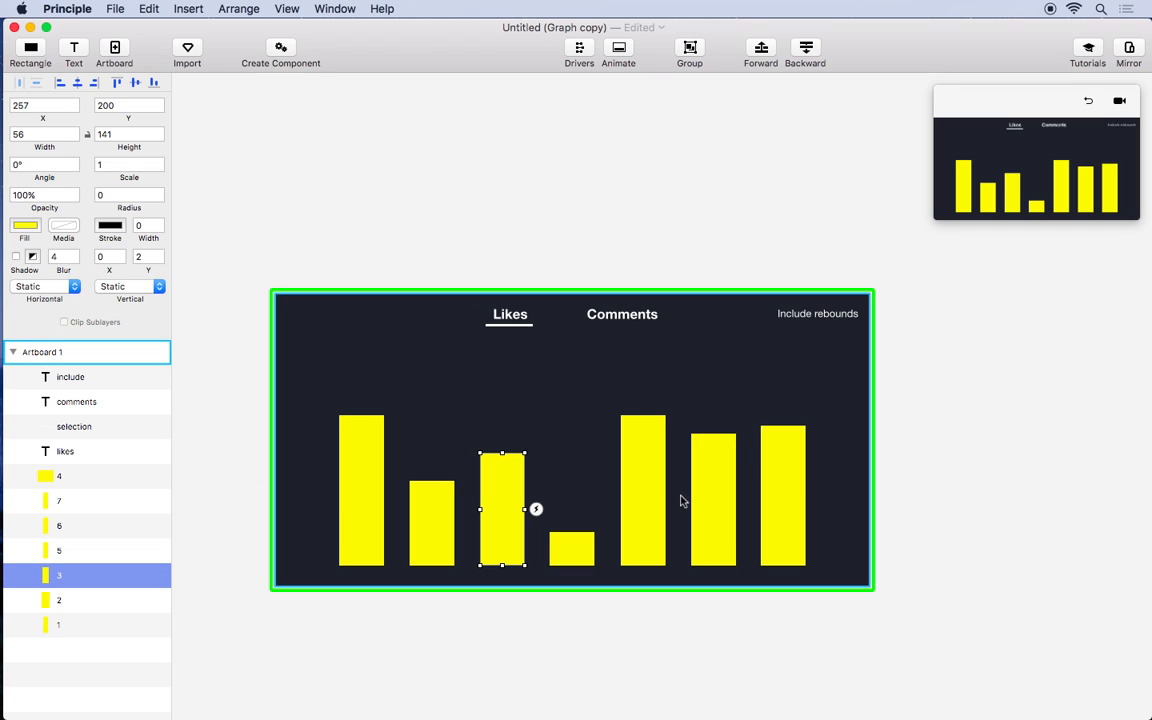
{"action": "left_click", "coordinate": [712, 516]}
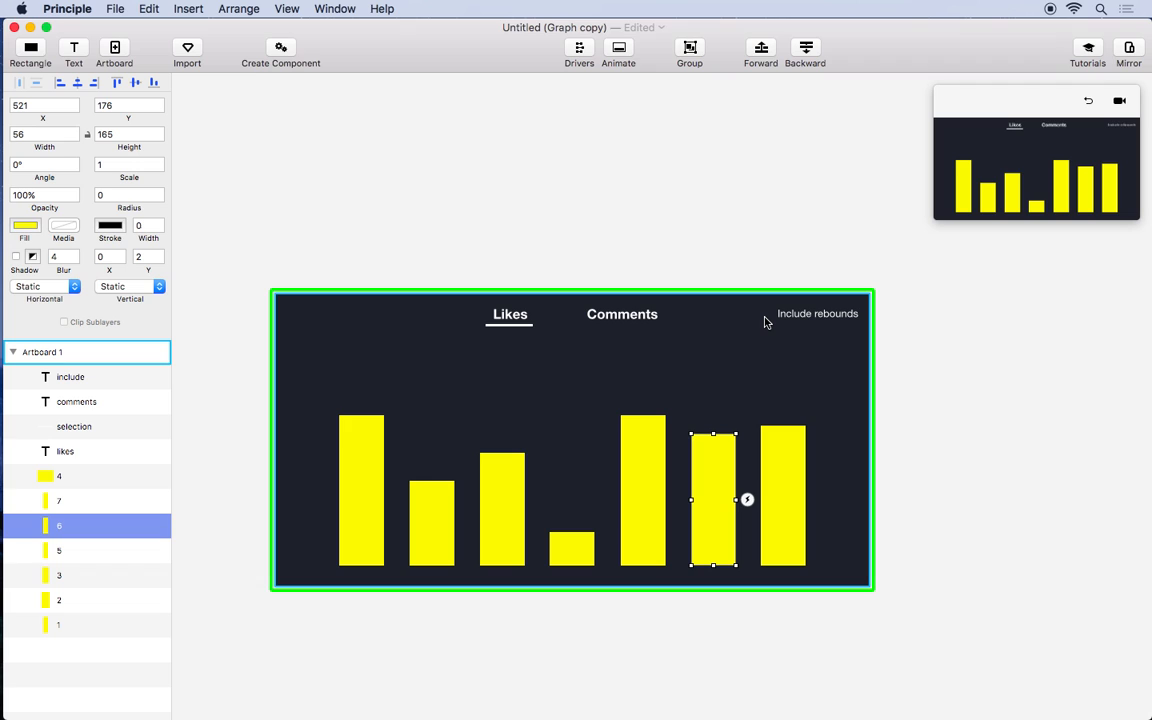
{"action": "left_click", "coordinate": [816, 312]}
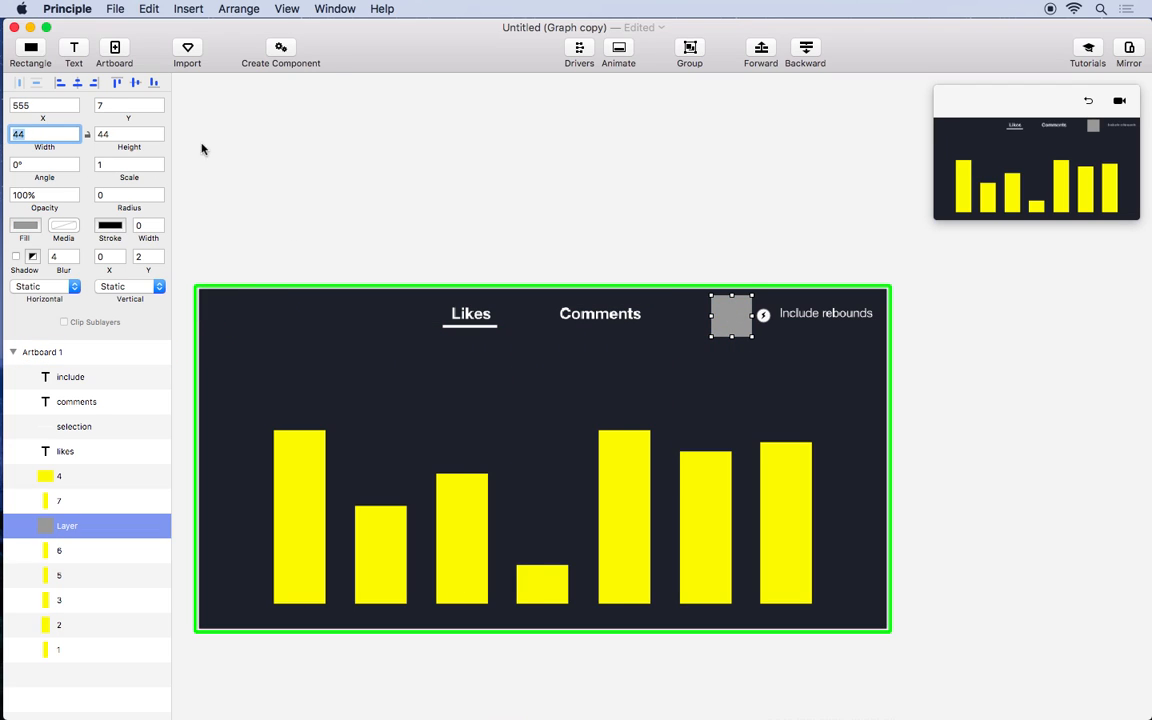
{"action": "type", "text": "15"}
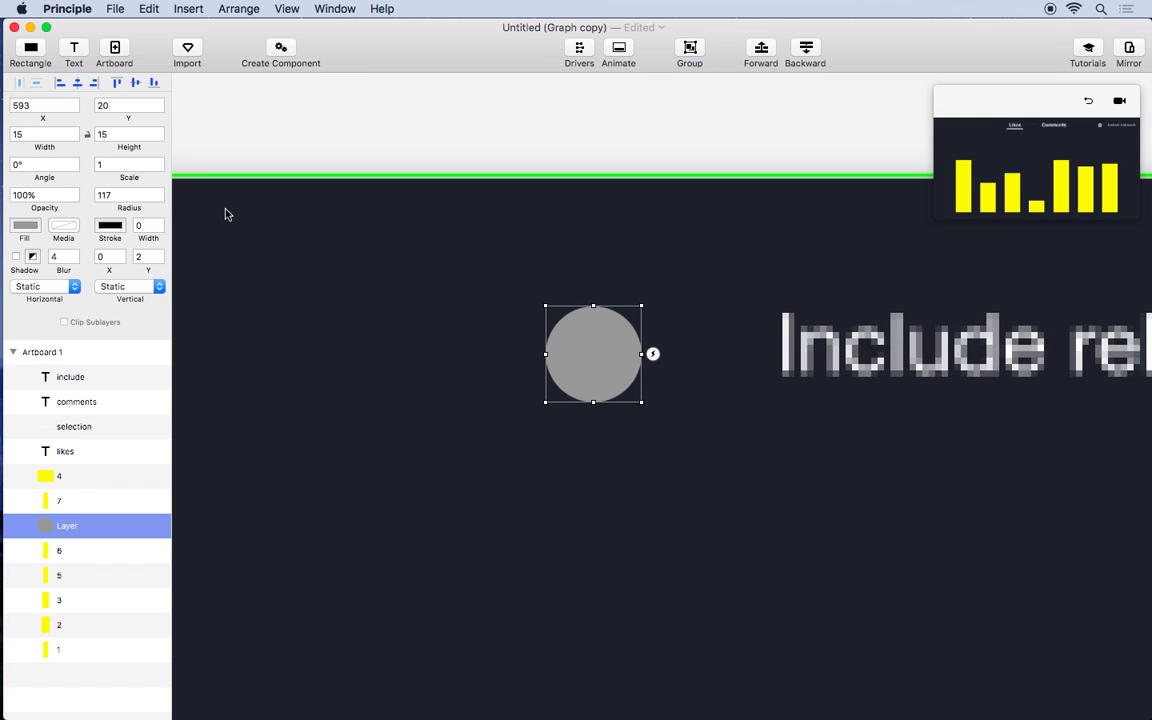
{"action": "left_click", "coordinate": [24, 224]}
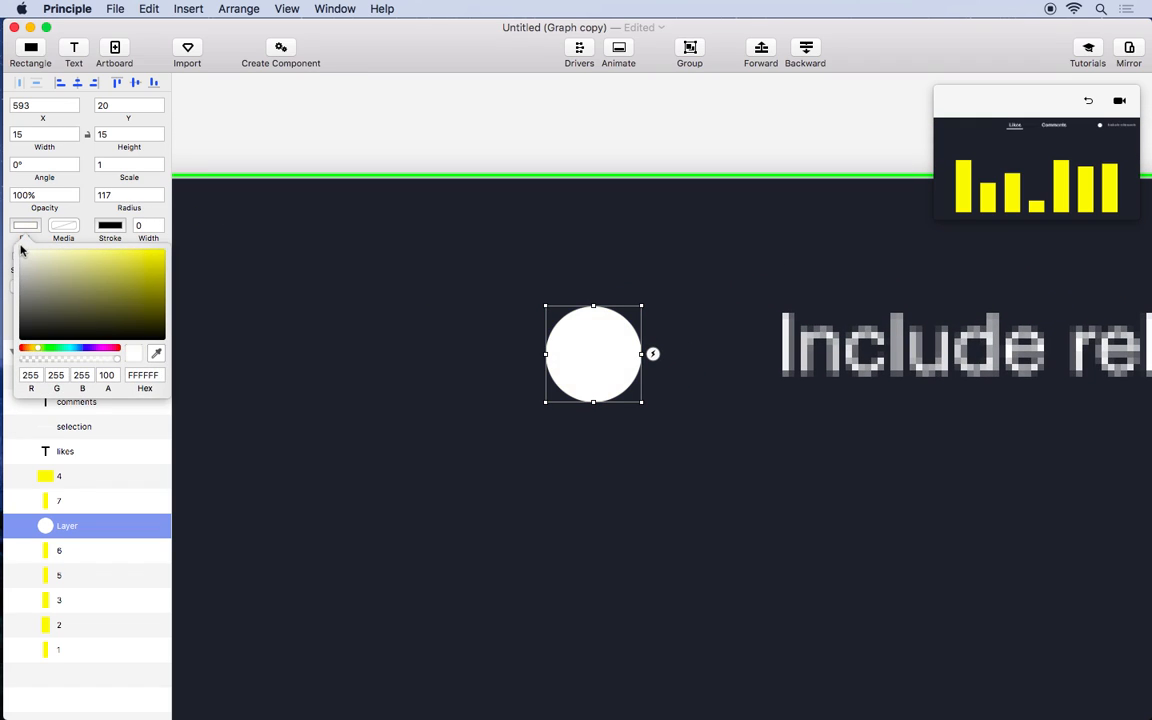
{"action": "left_click", "coordinate": [22, 256]}
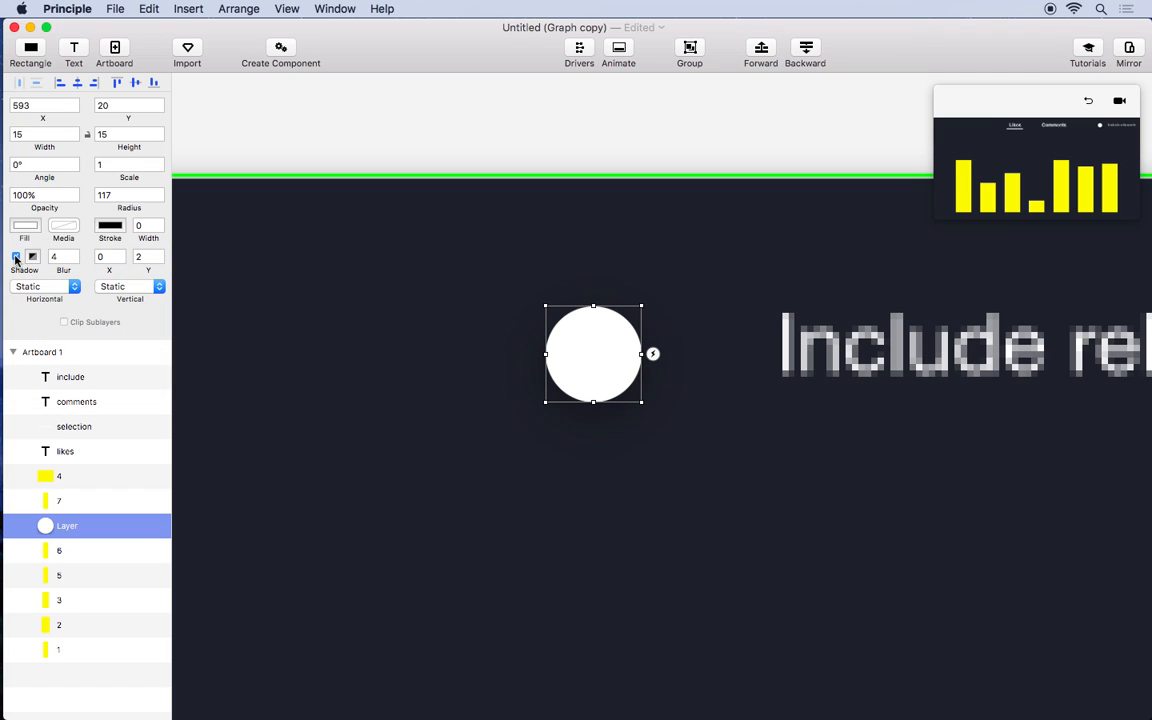
{"action": "left_click", "coordinate": [16, 256]}
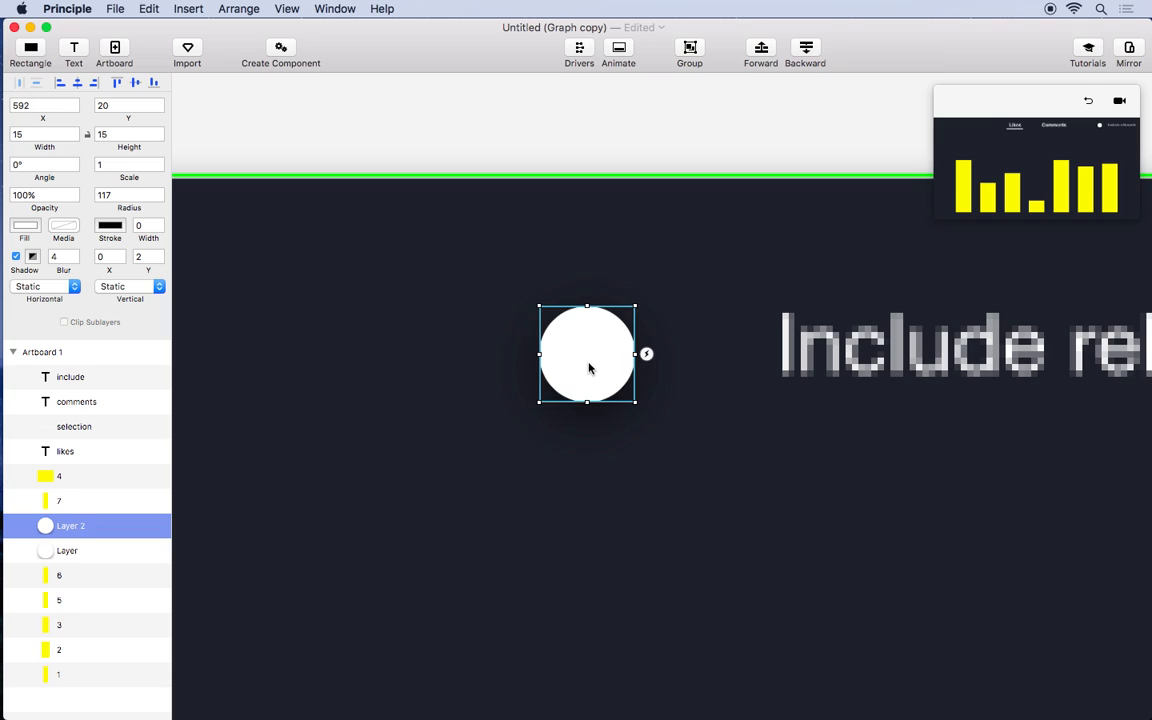
Step: Duplicate the knob and stretch the copy into a wider pill-shaped track without shadow
{"action": "left_click", "coordinate": [68, 552]}
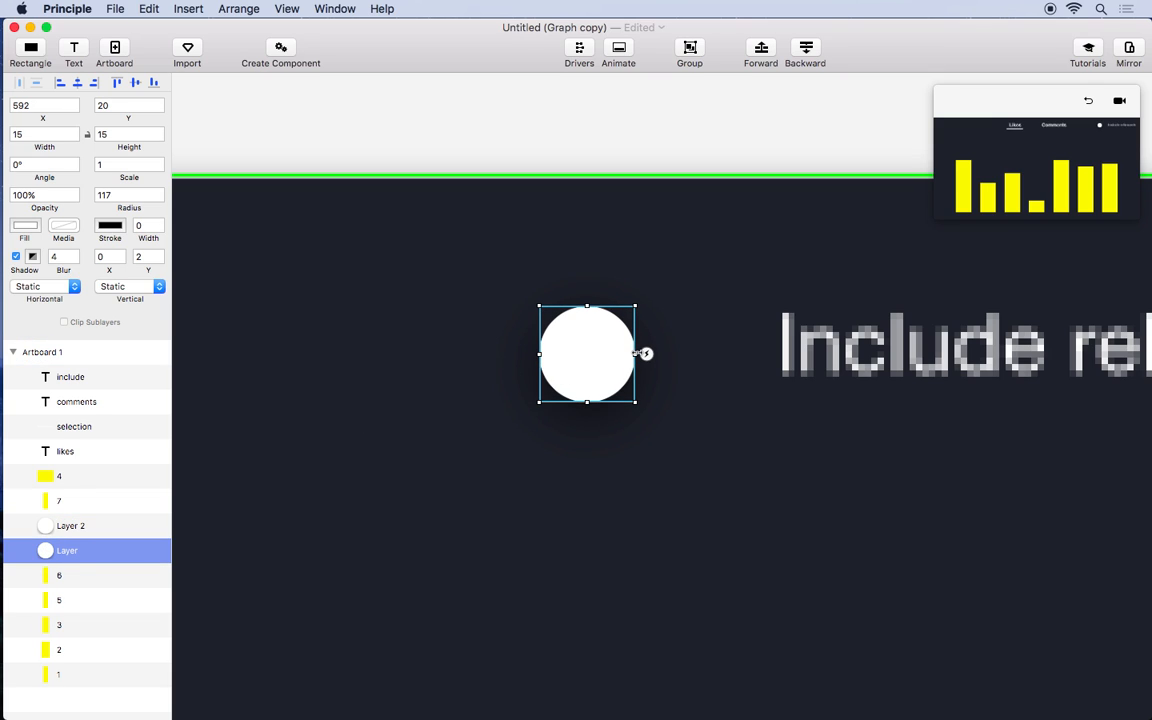
{"action": "left_click_drag", "start_coordinate": [646, 354], "coordinate": [730, 354]}
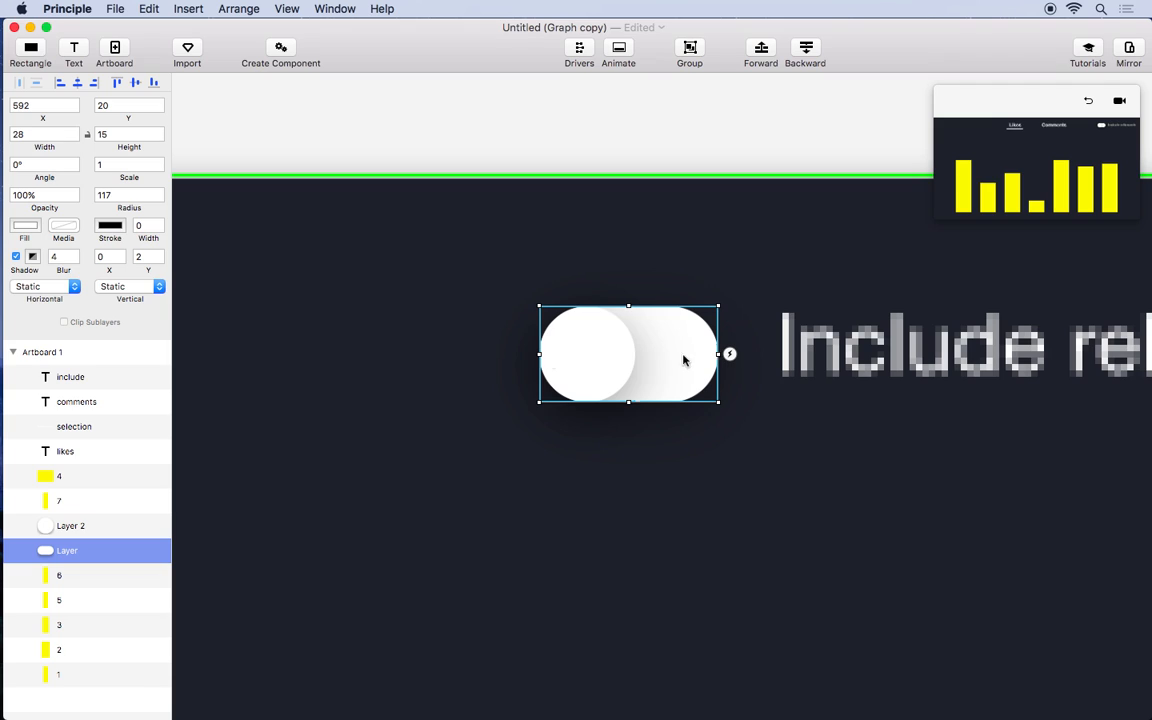
{"action": "left_click", "coordinate": [16, 256]}
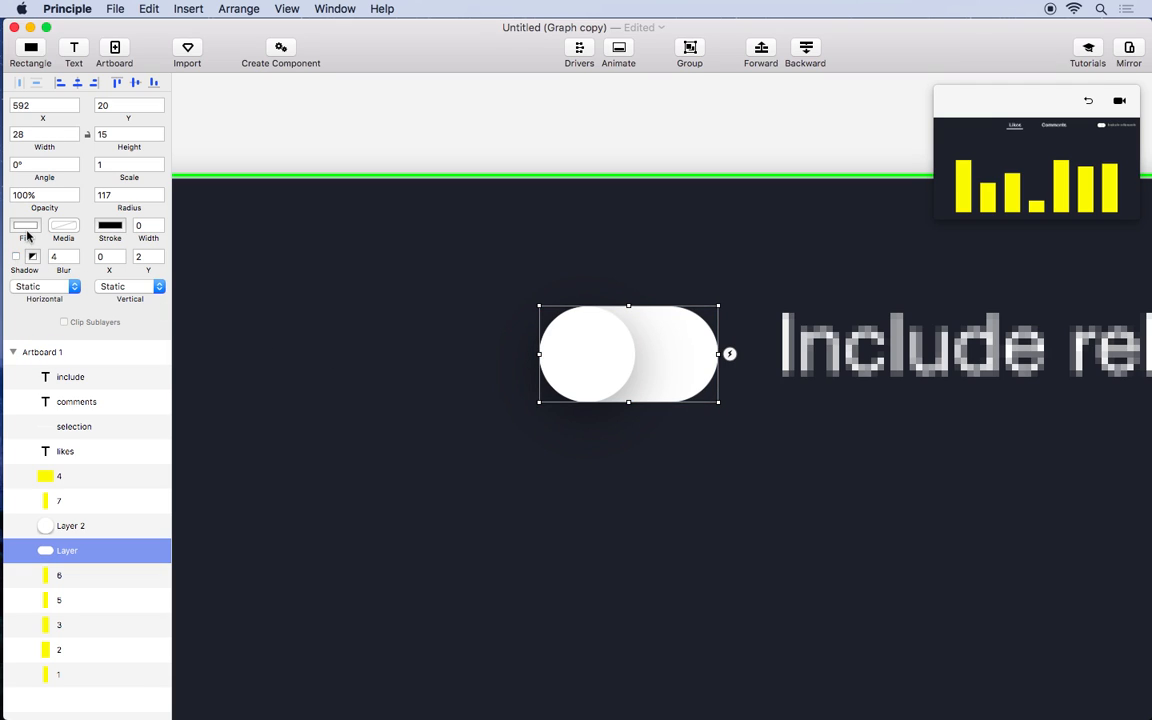
{"action": "left_click", "coordinate": [24, 224]}
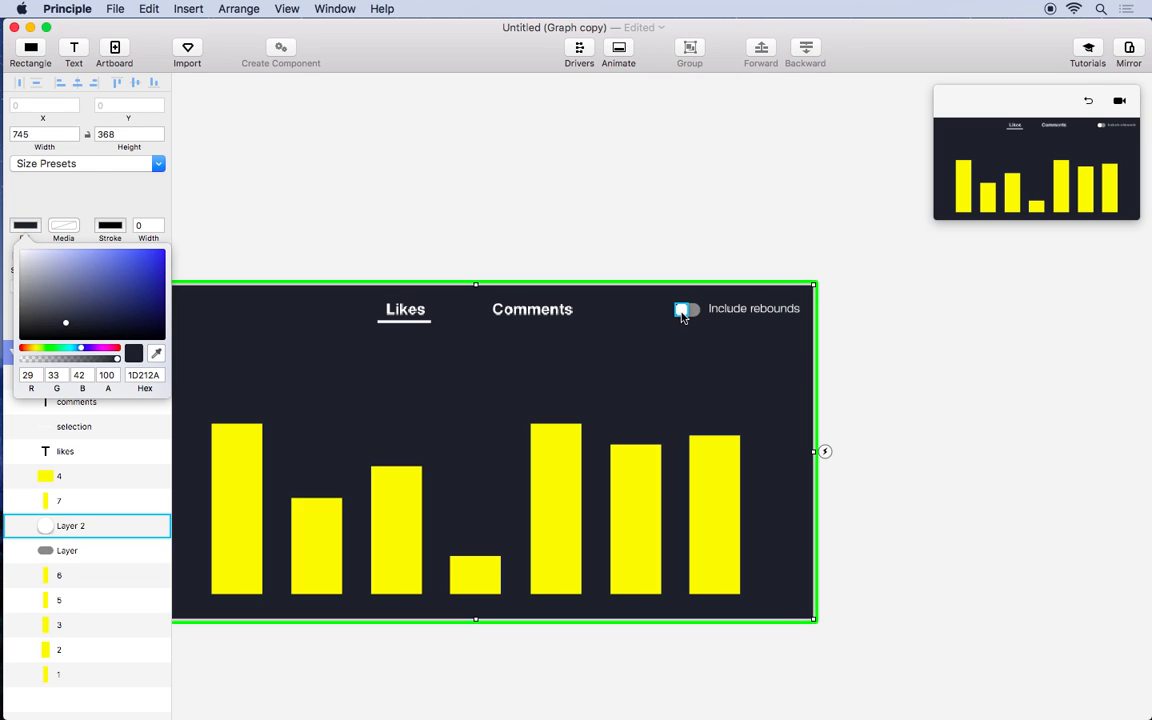
Step: Link a Tap trigger from the knob to a new transition state
{"action": "left_click_drag", "start_coordinate": [688, 308], "coordinate": [664, 358]}
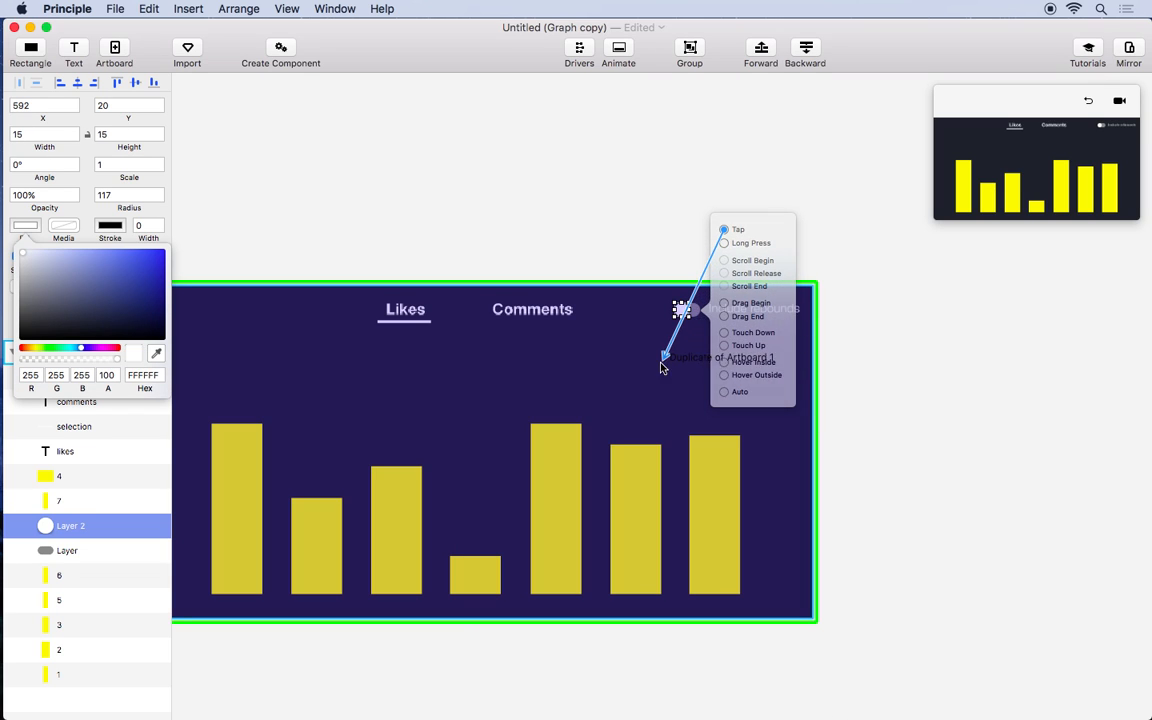
{"action": "left_click", "coordinate": [736, 228]}
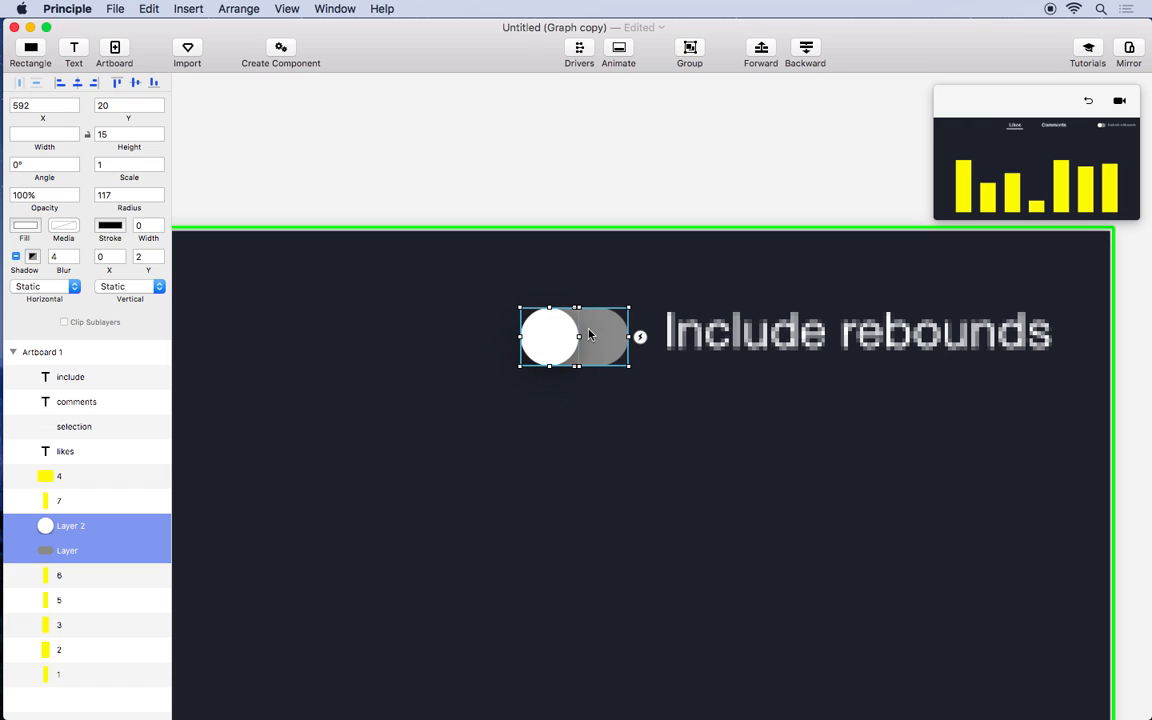
{"action": "mouse_move", "coordinate": [268, 56]}
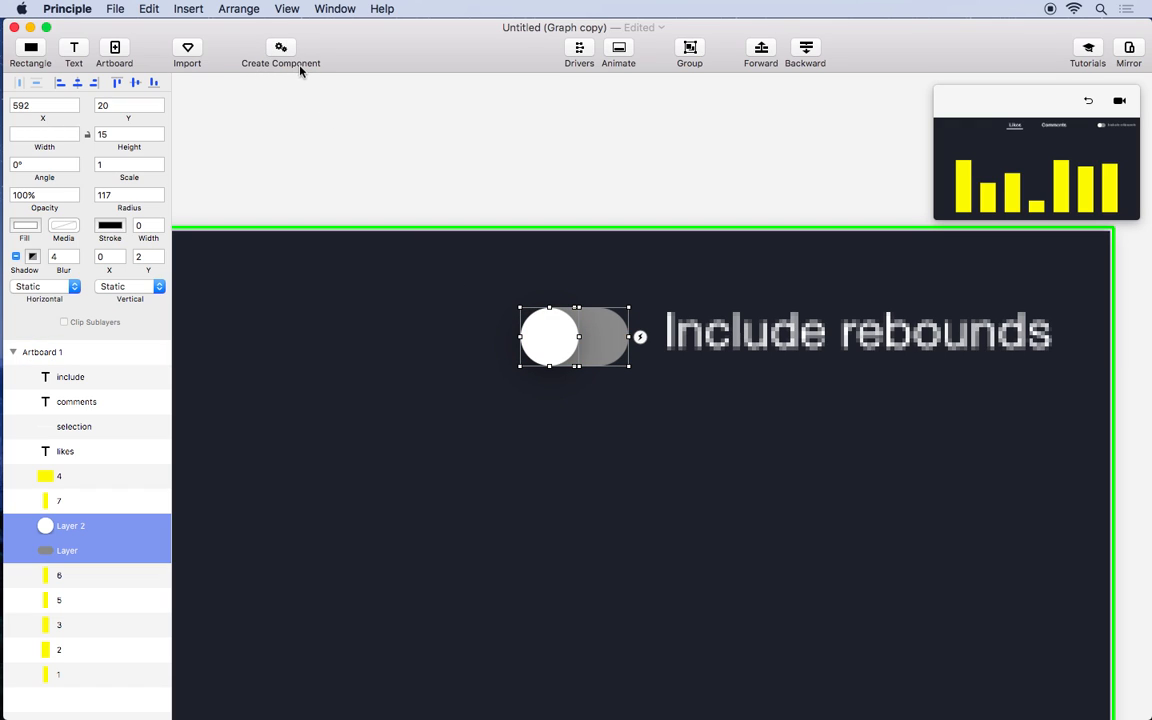
{"action": "mouse_move", "coordinate": [284, 52]}
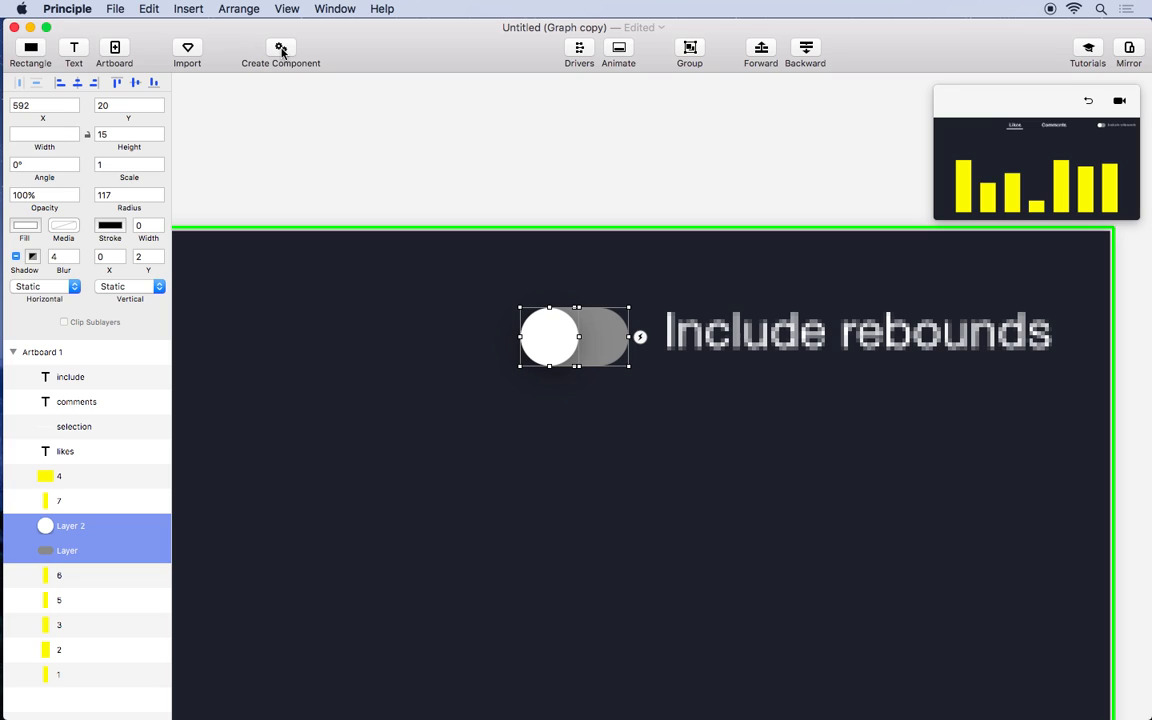
Step: Combine the knob and track layers into one component and return to the parent artboard
{"action": "left_click", "coordinate": [280, 48]}
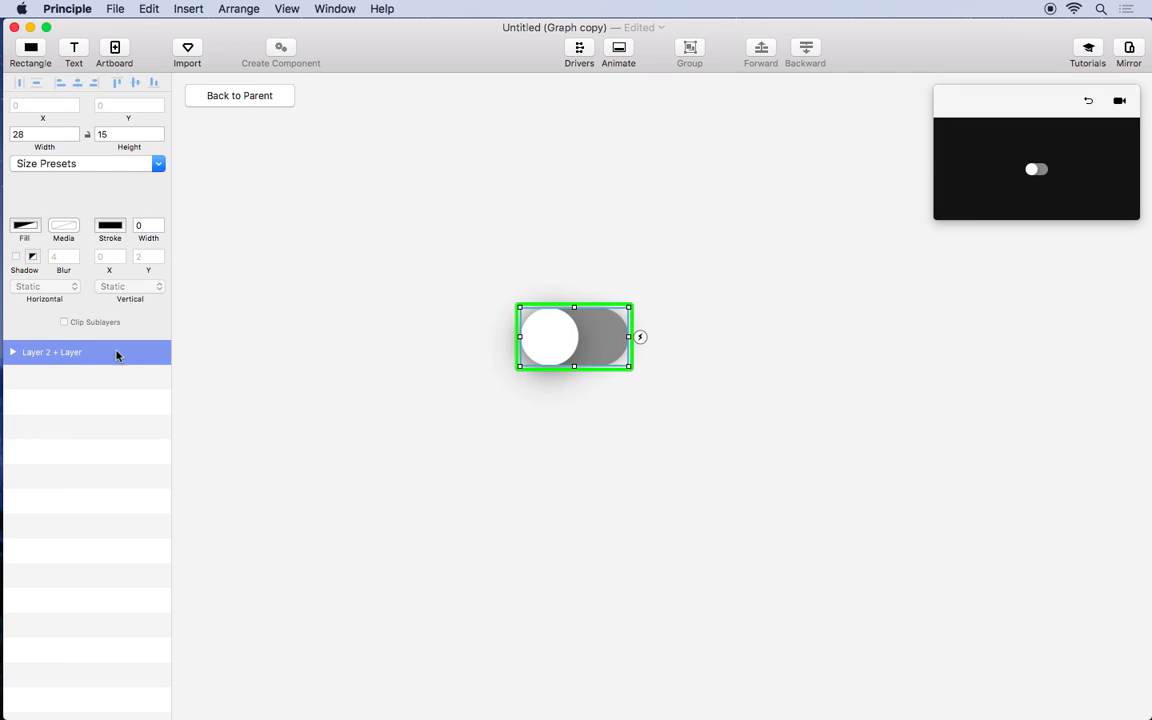
{"action": "left_click", "coordinate": [12, 352]}
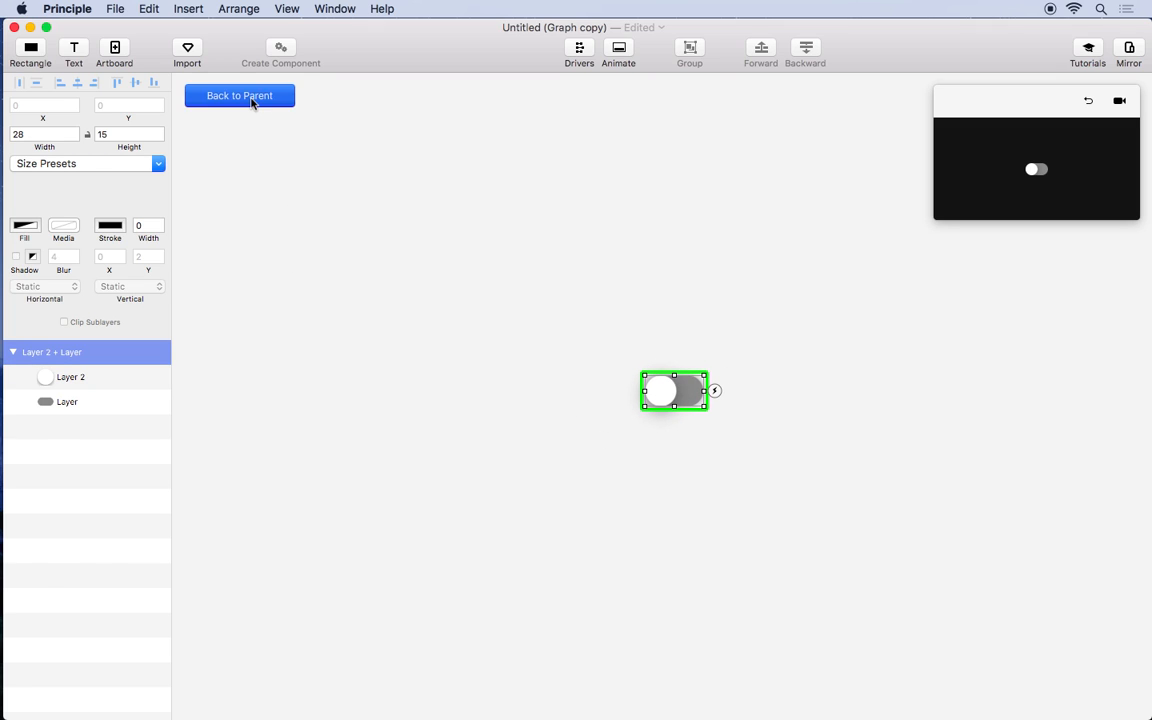
{"action": "left_click", "coordinate": [240, 96]}
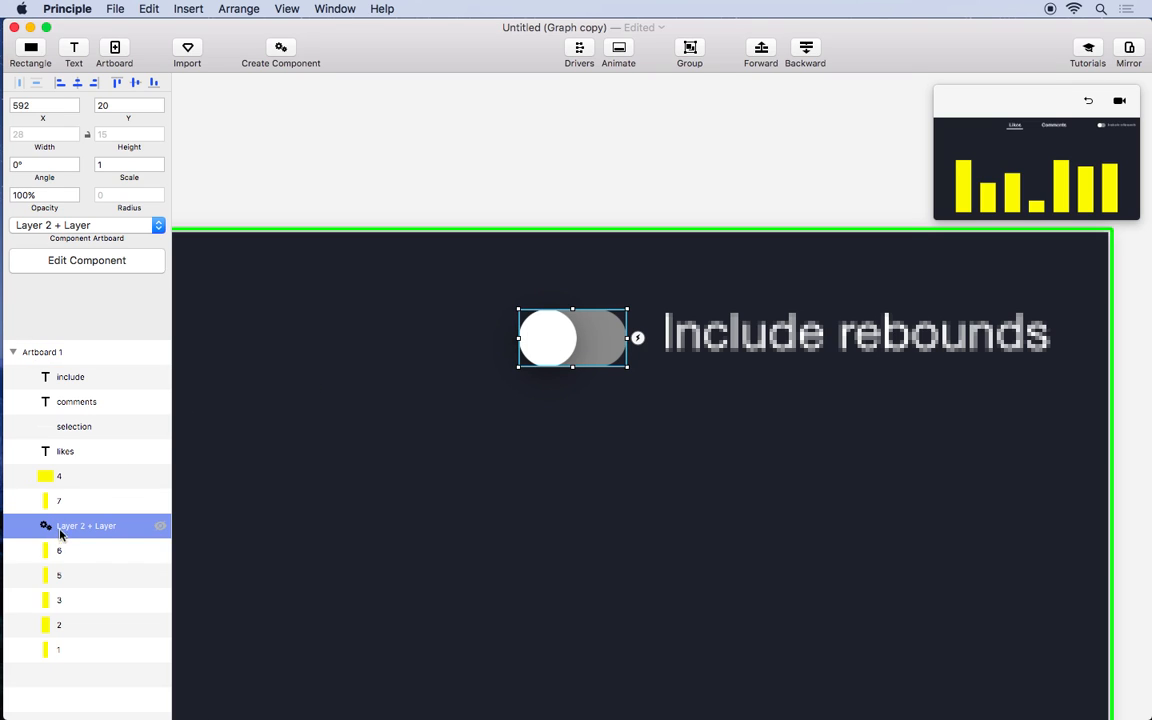
{"action": "mouse_move", "coordinate": [76, 532]}
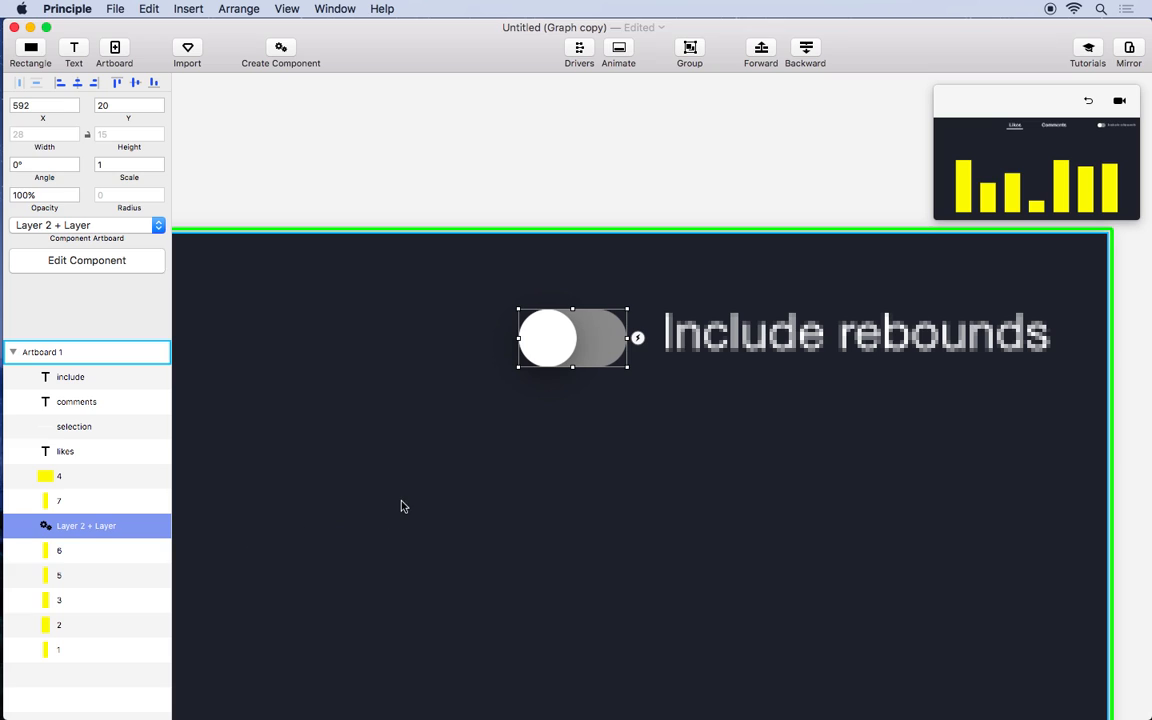
Step: Select the new toggle component and open it for editing on its own canvas
{"action": "left_click", "coordinate": [238, 8]}
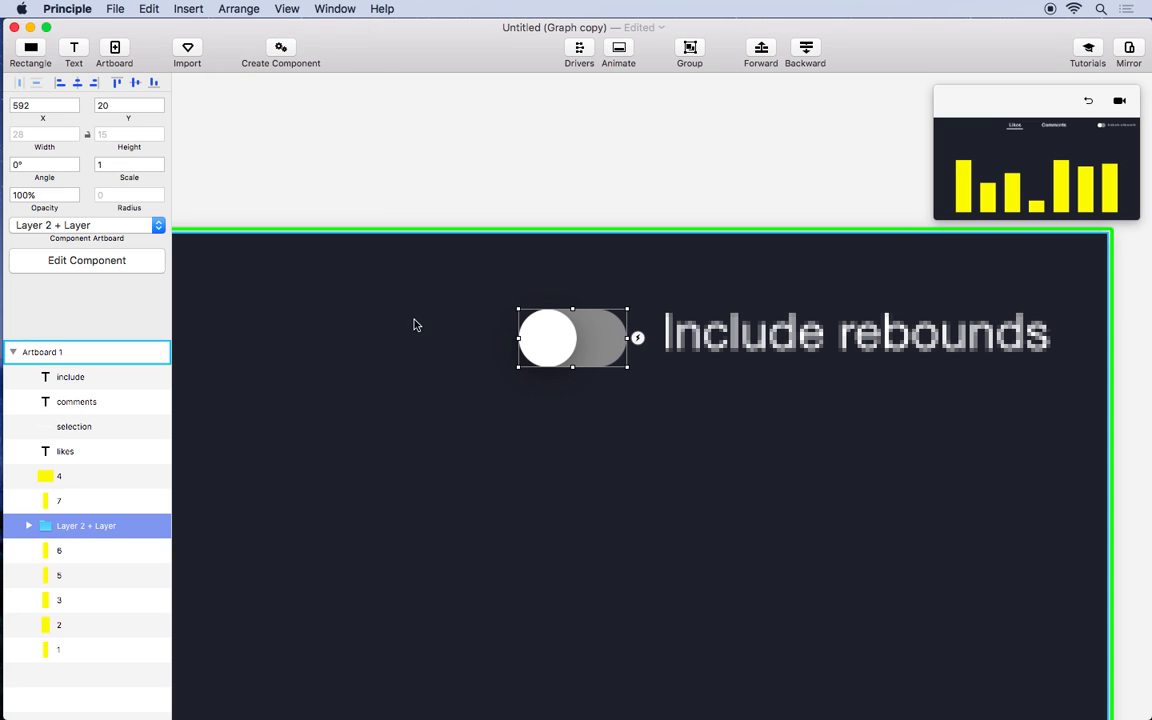
{"action": "left_click", "coordinate": [28, 526]}
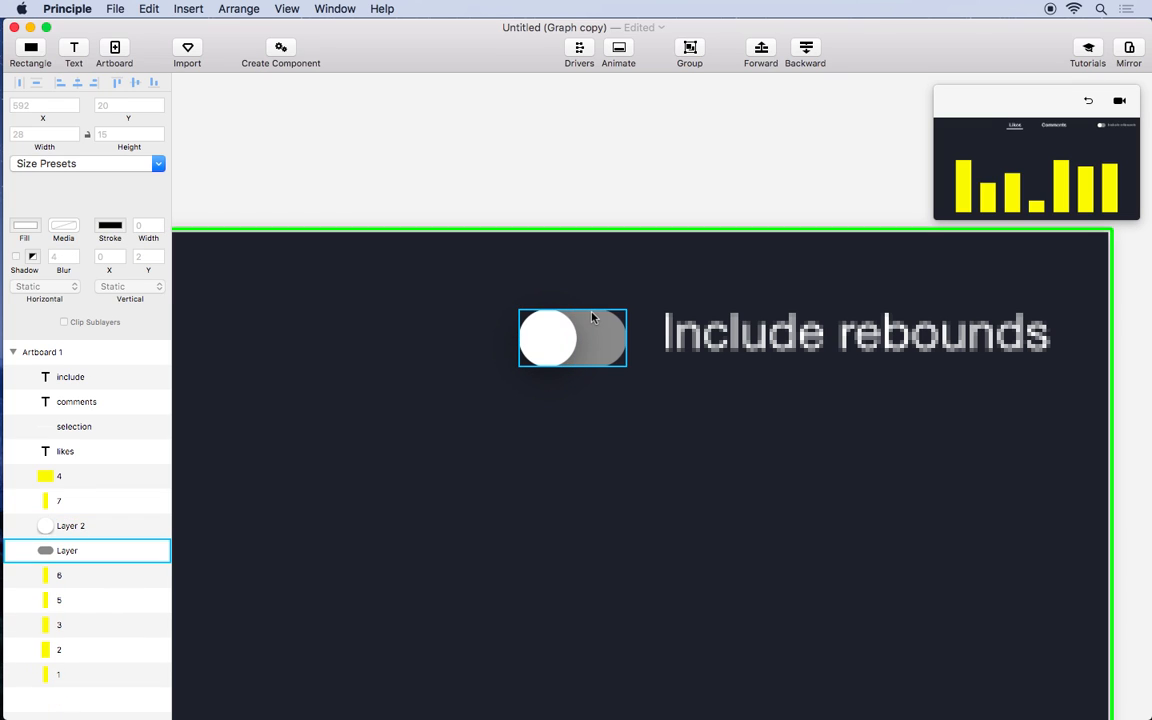
{"action": "left_click", "coordinate": [548, 338]}
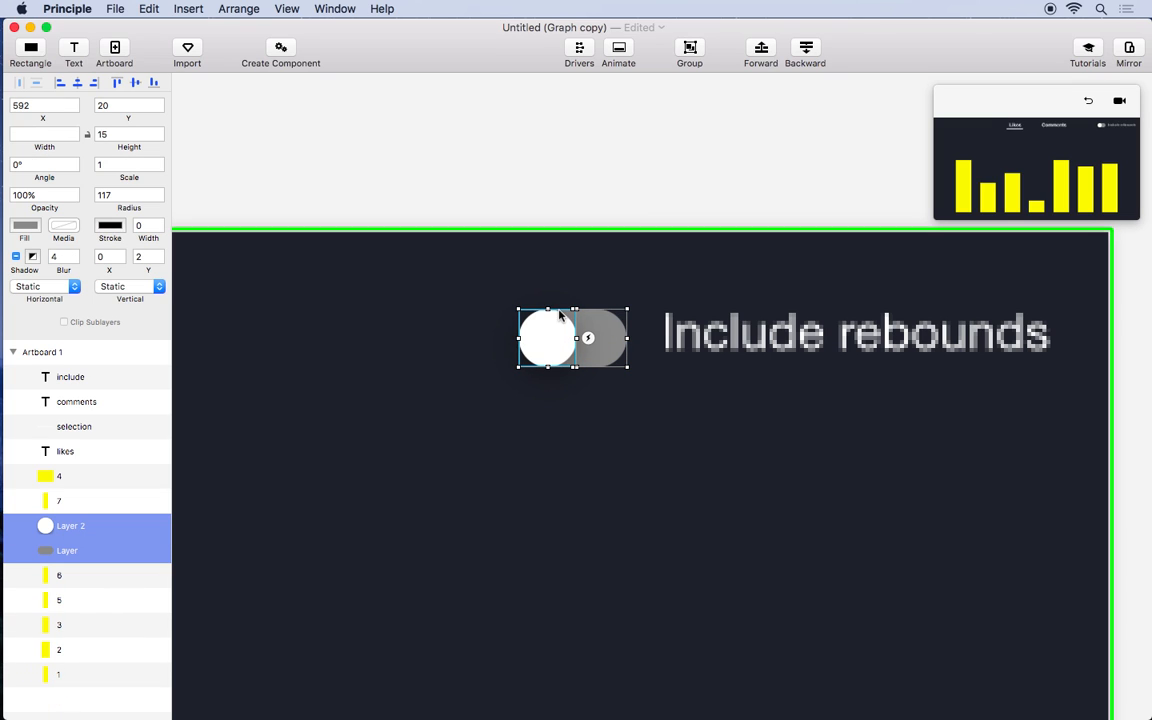
{"action": "double_click", "coordinate": [572, 338]}
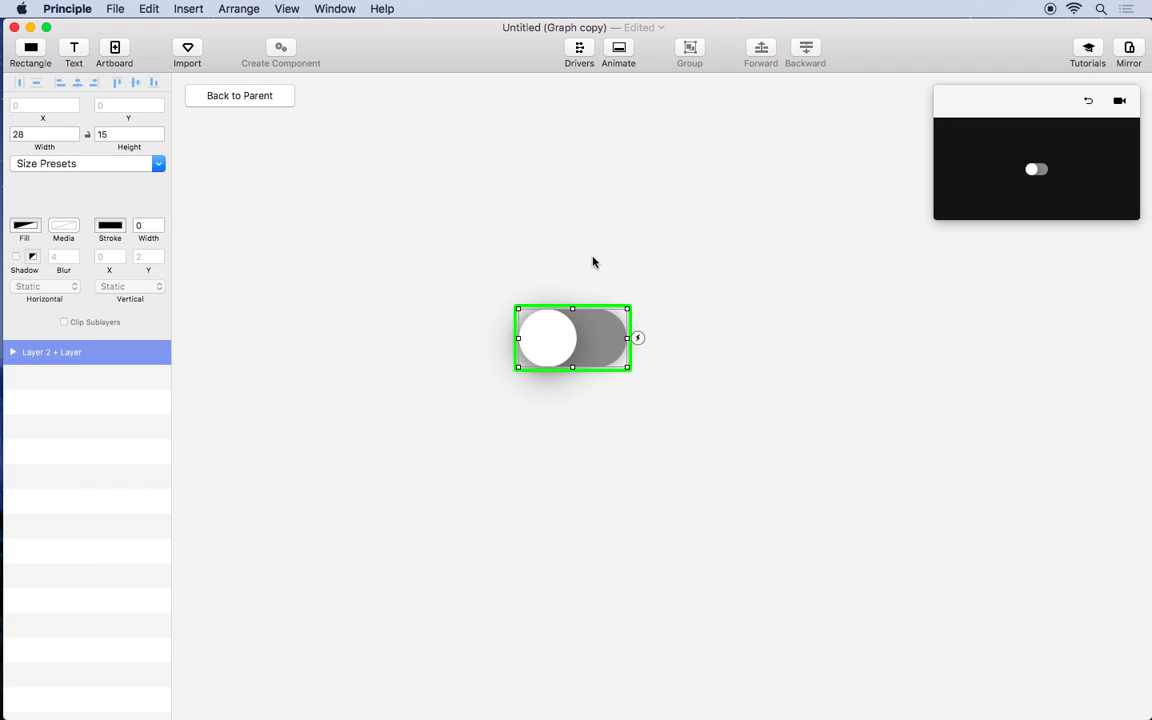
{"action": "mouse_move", "coordinate": [644, 360]}
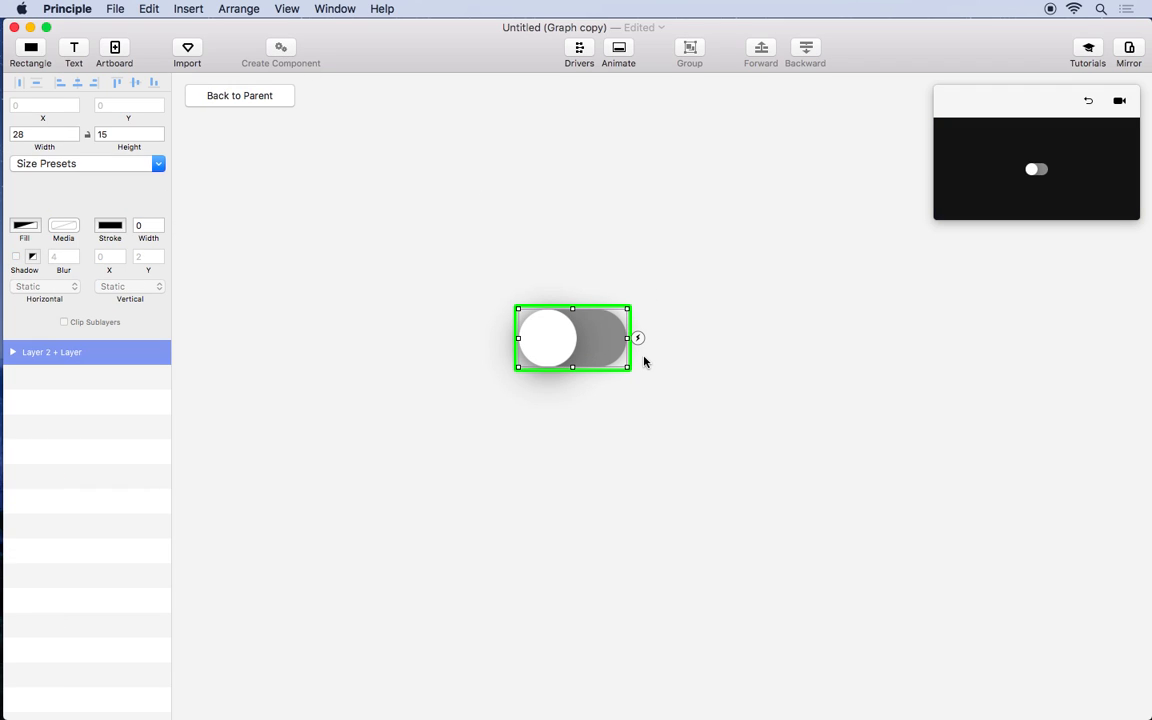
{"action": "mouse_move", "coordinate": [636, 340]}
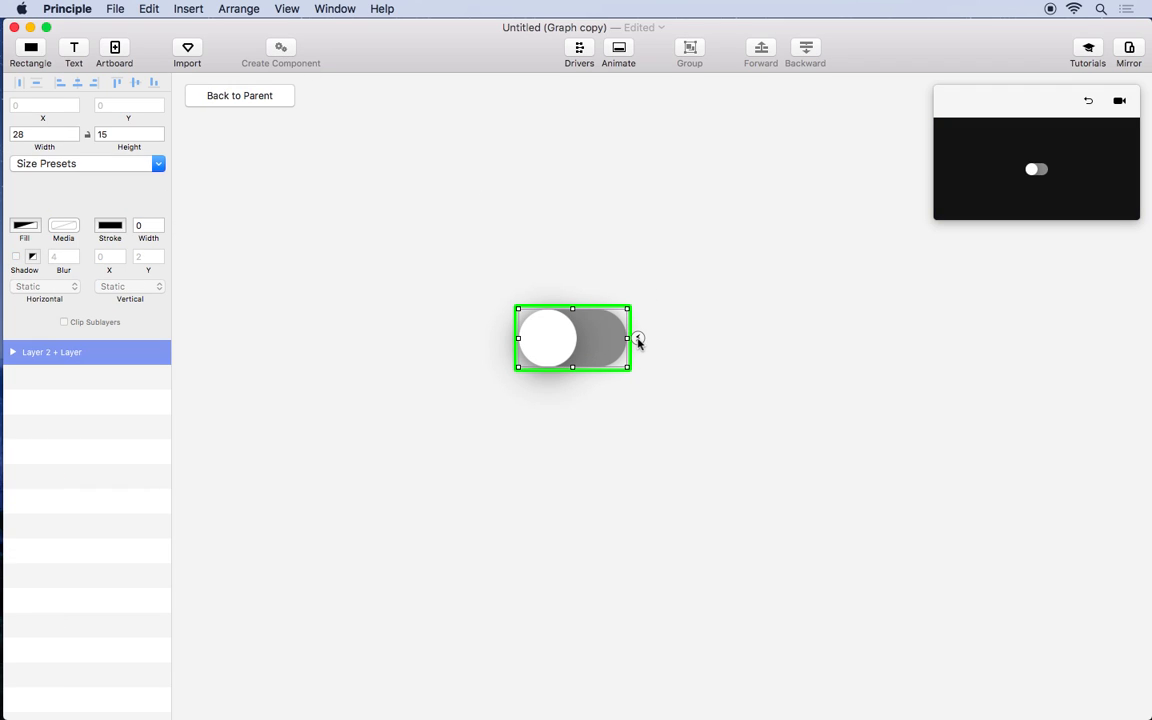
Step: Add a tap to the on state and colour its track green
{"action": "left_click", "coordinate": [634, 340]}
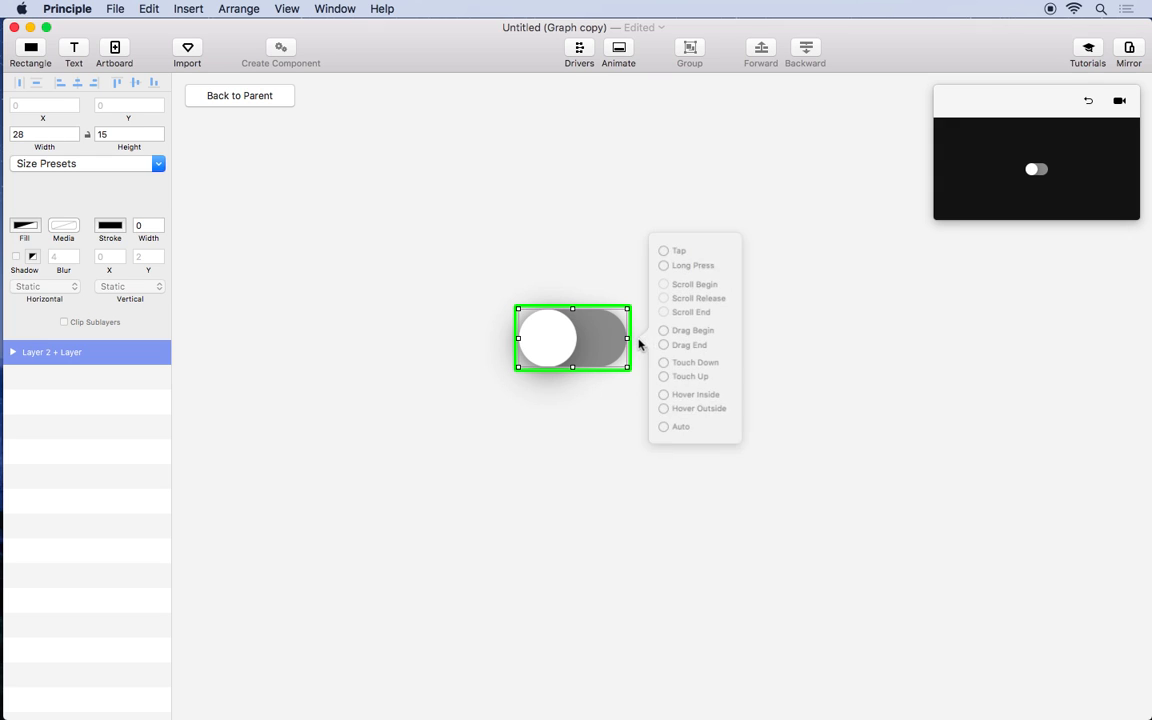
{"action": "left_click", "coordinate": [664, 250]}
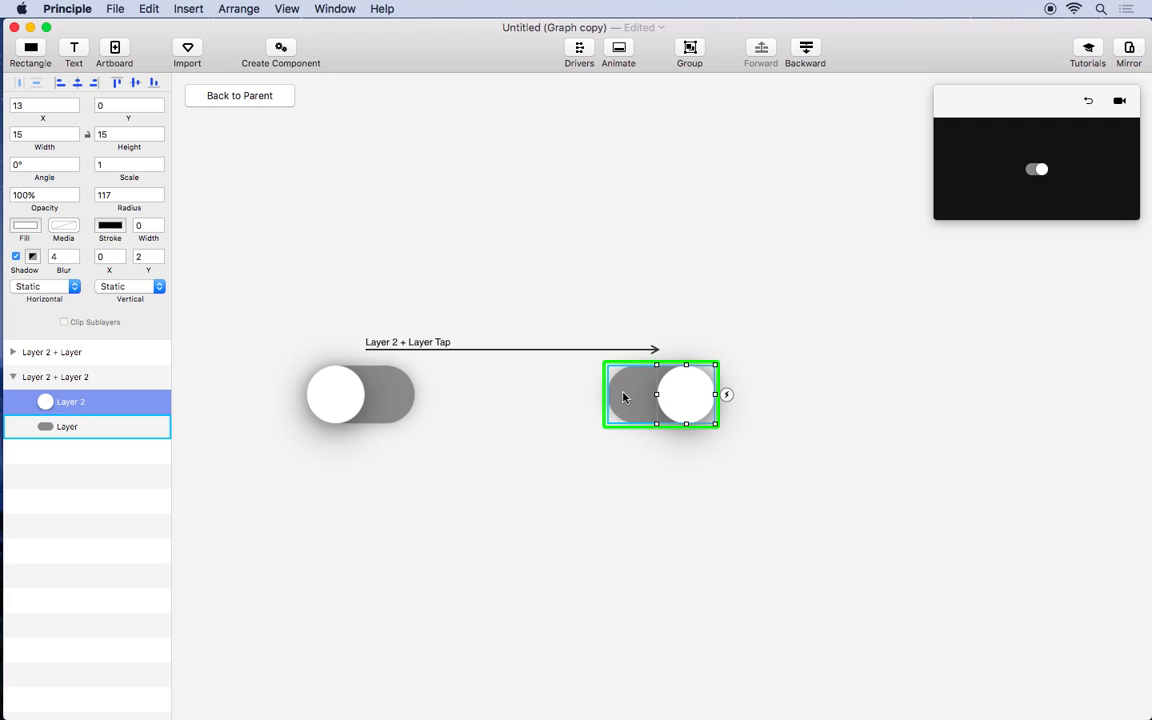
{"action": "left_click", "coordinate": [68, 428]}
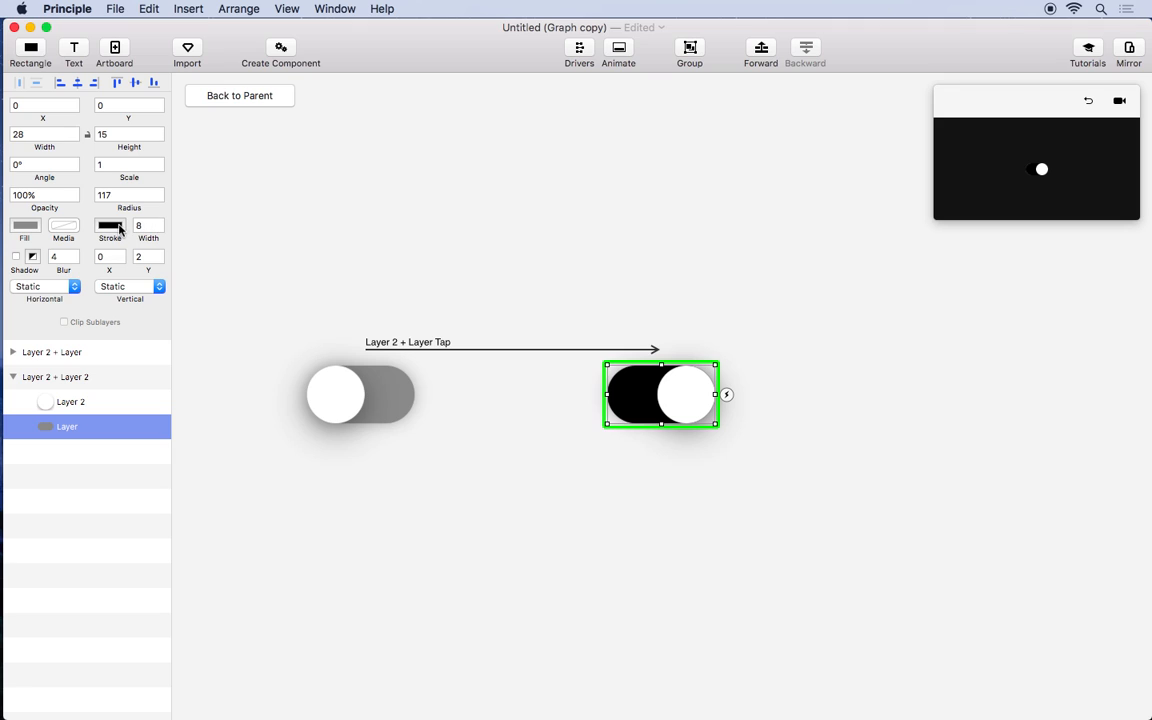
{"action": "left_click", "coordinate": [108, 224]}
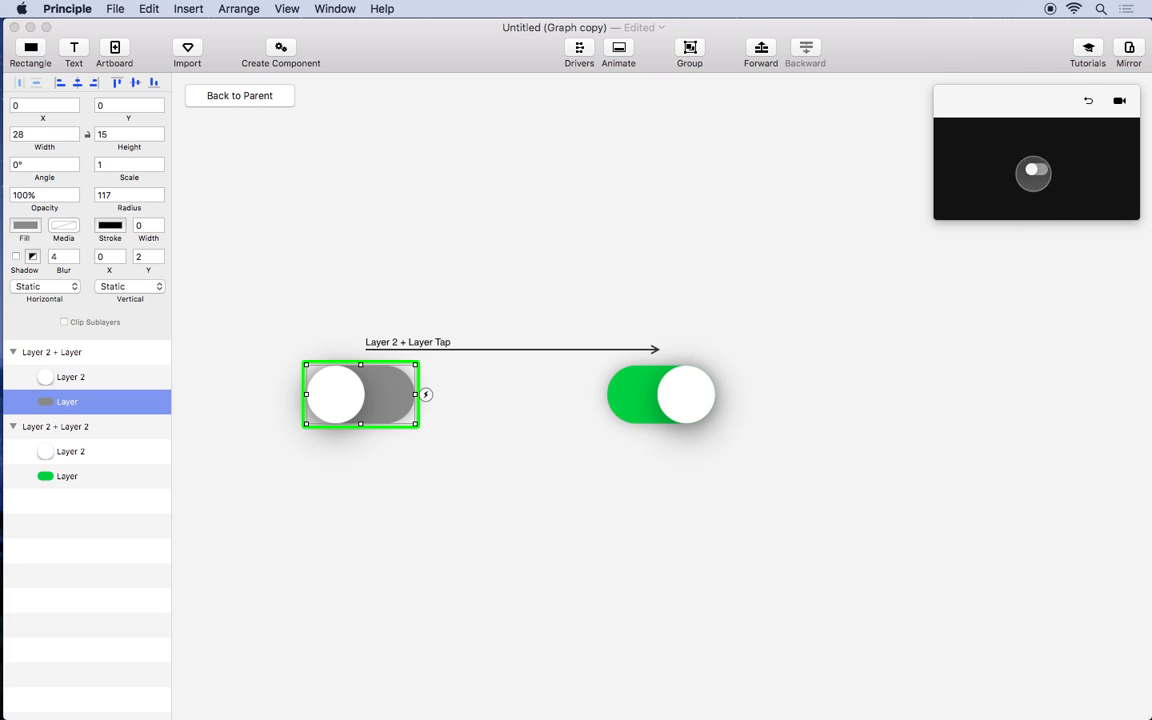
Step: Enable Toggle Preview Cursor, test the toggle and link a tap back to the off state
{"action": "left_click", "coordinate": [660, 394]}
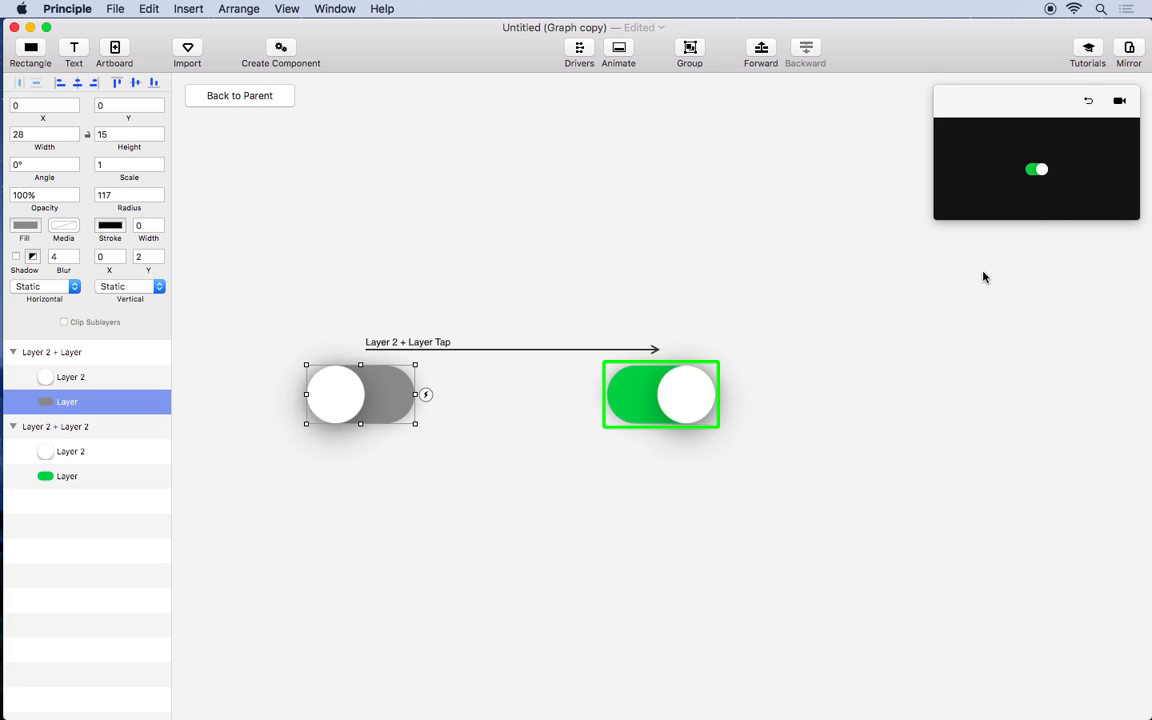
{"action": "mouse_move", "coordinate": [452, 90]}
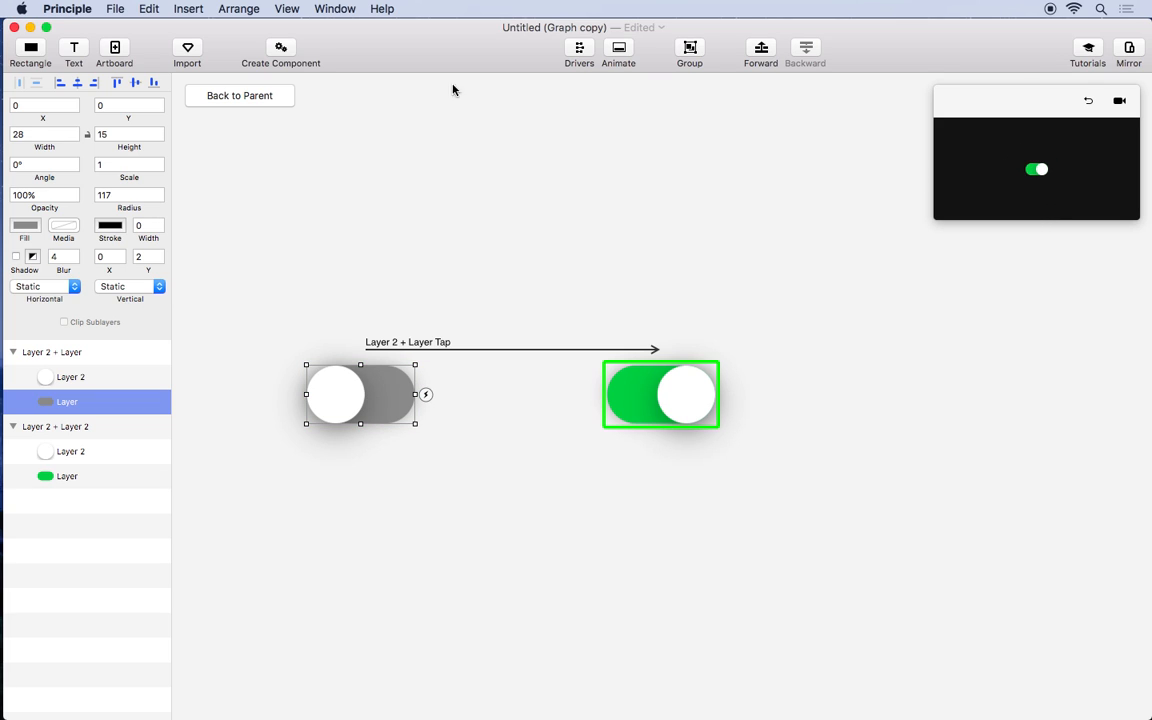
{"action": "left_click", "coordinate": [288, 8]}
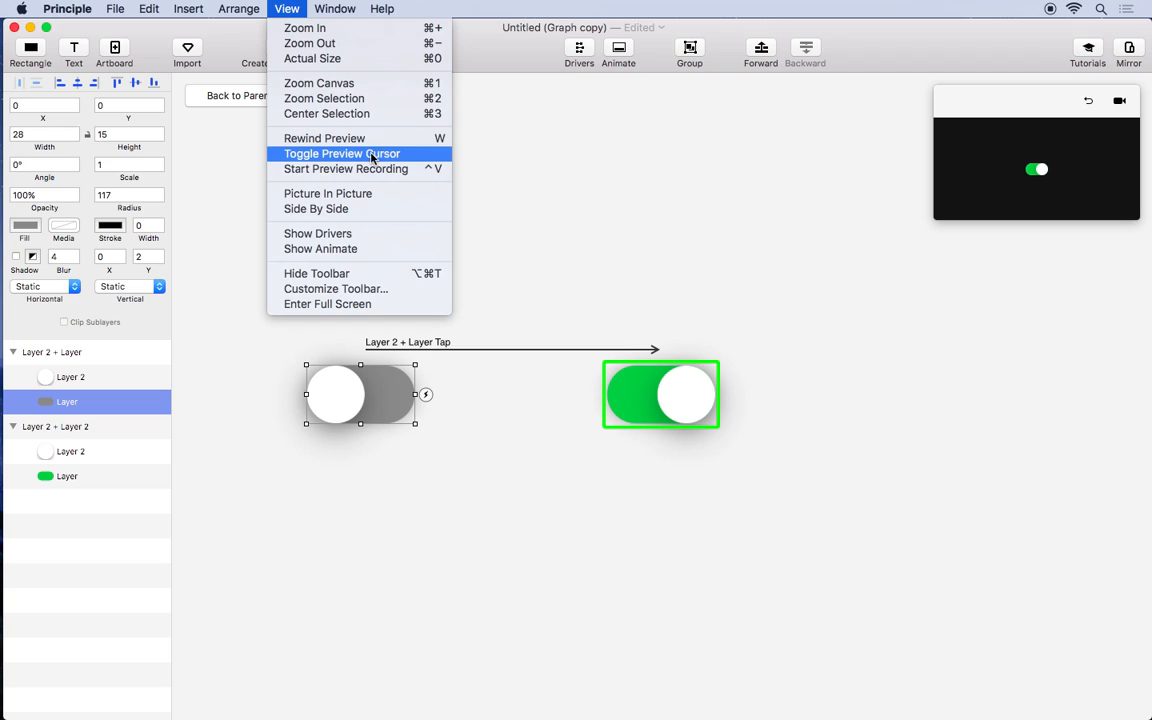
{"action": "left_click", "coordinate": [340, 152]}
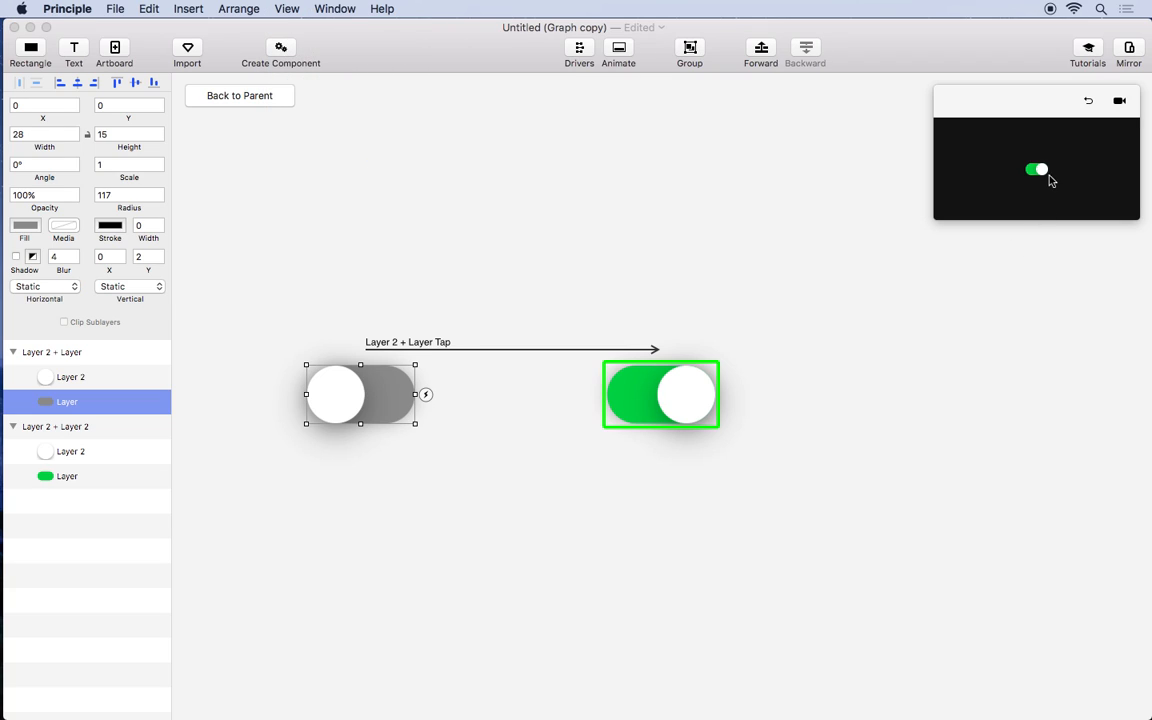
{"action": "mouse_move", "coordinate": [1022, 180]}
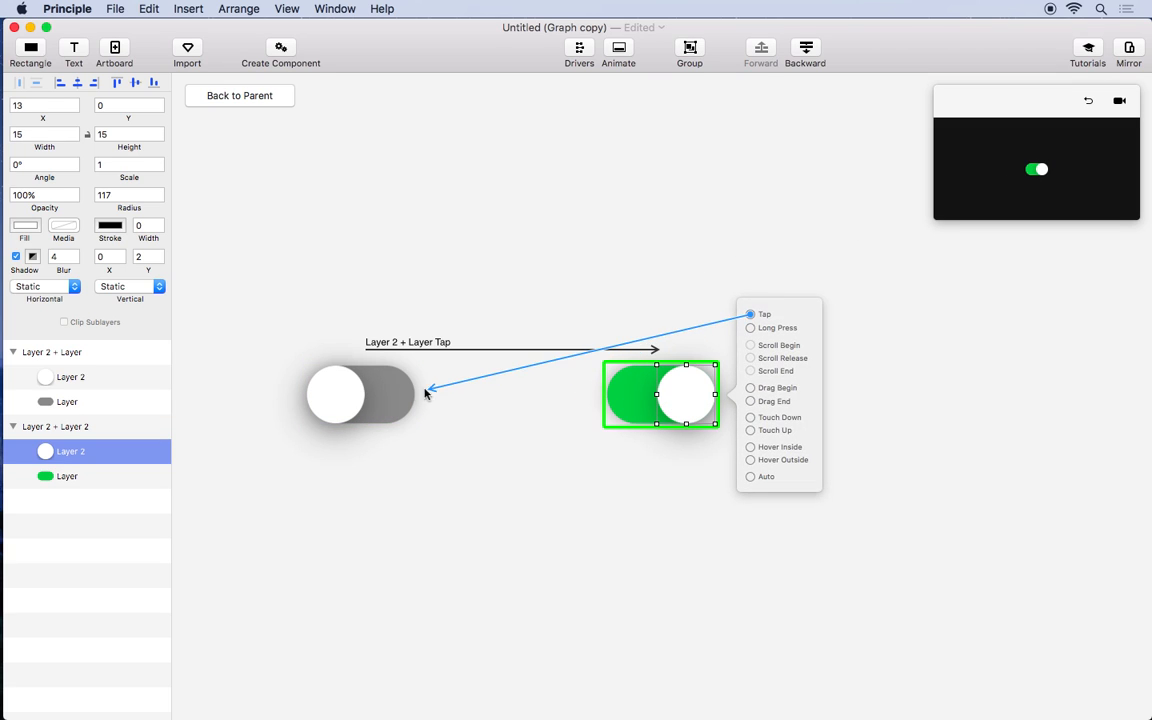
{"action": "left_click", "coordinate": [764, 312]}
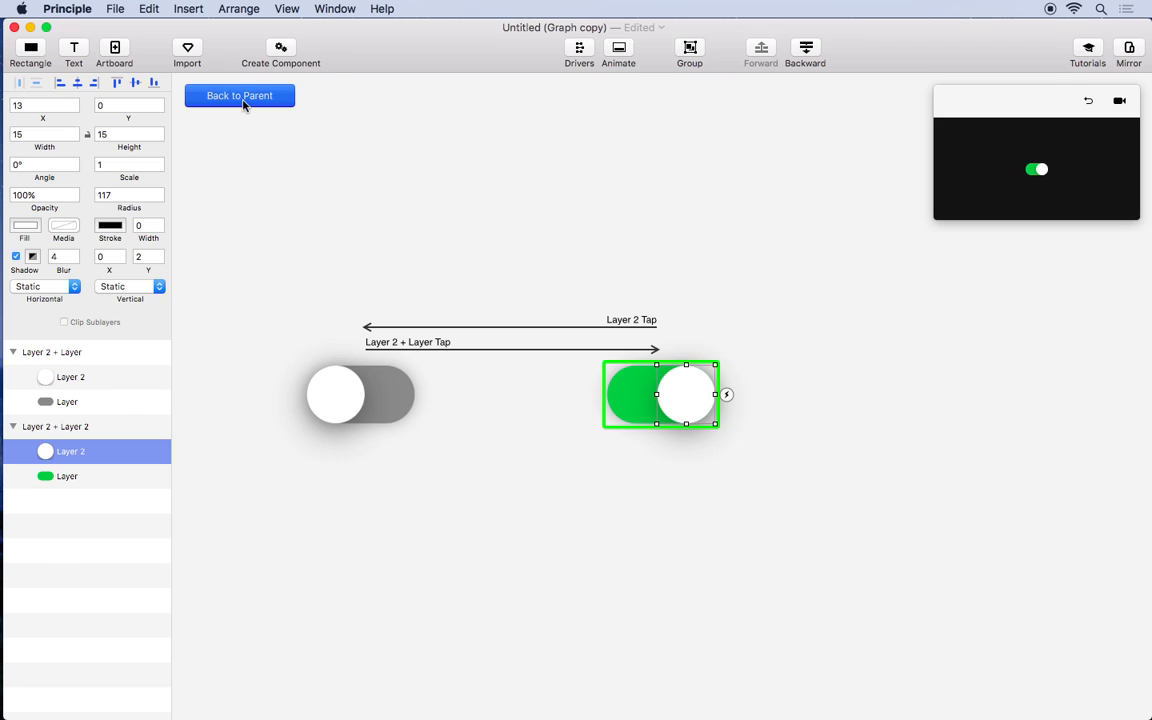
Step: Go back to the parent and select Artboard 1 with the graph and toggle
{"action": "left_click", "coordinate": [238, 96]}
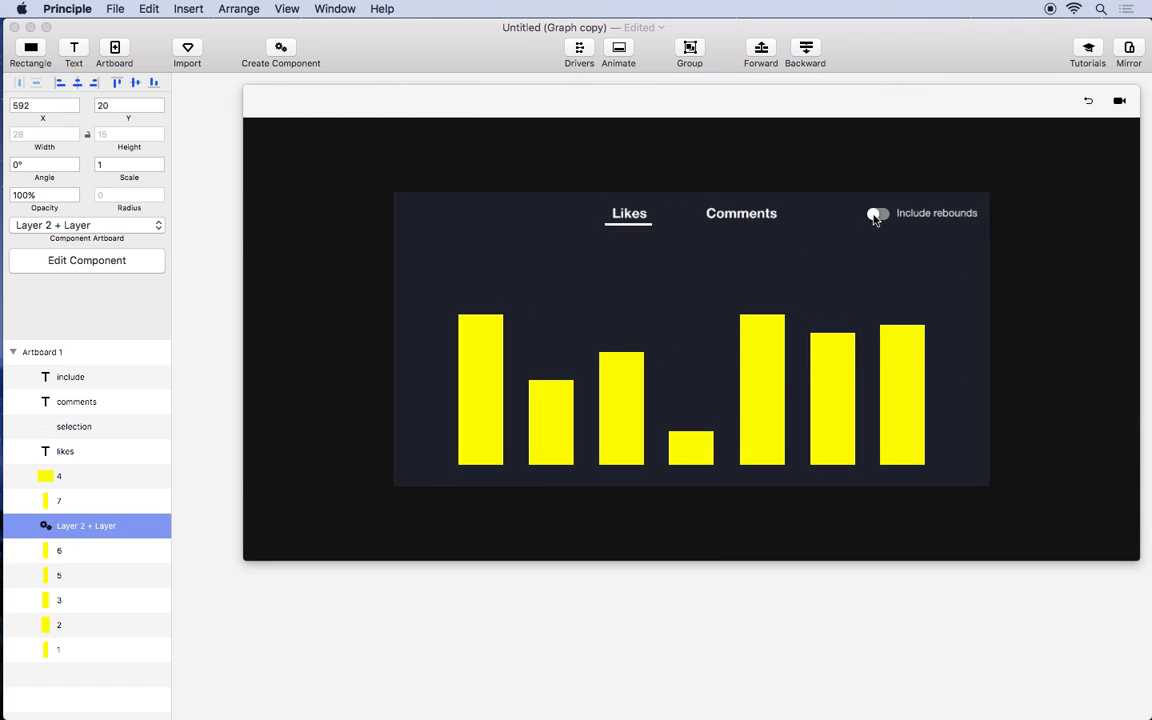
{"action": "left_click", "coordinate": [876, 212]}
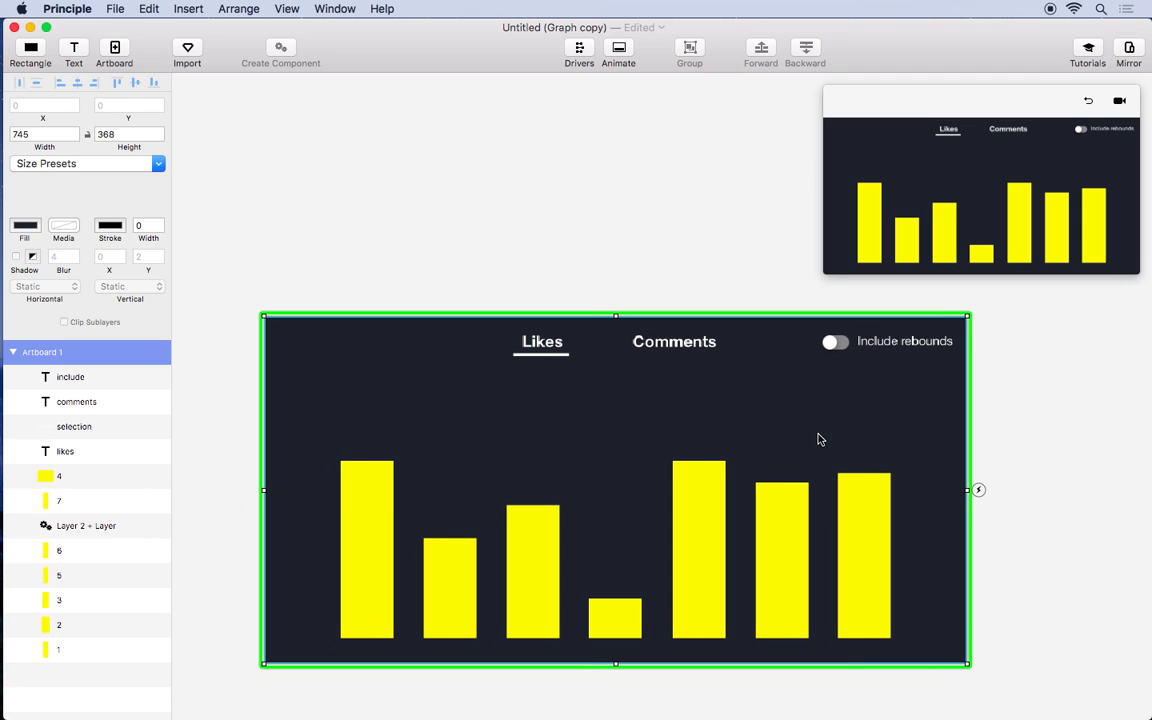
{"action": "mouse_move", "coordinate": [926, 614]}
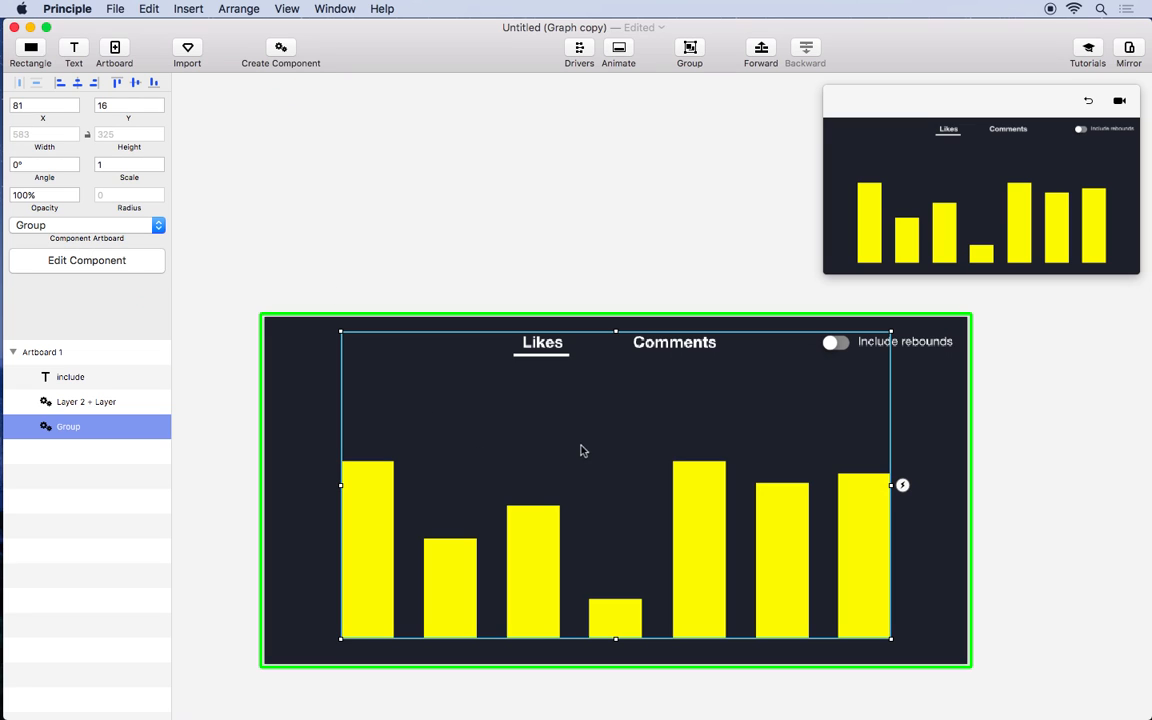
{"action": "mouse_move", "coordinate": [602, 452]}
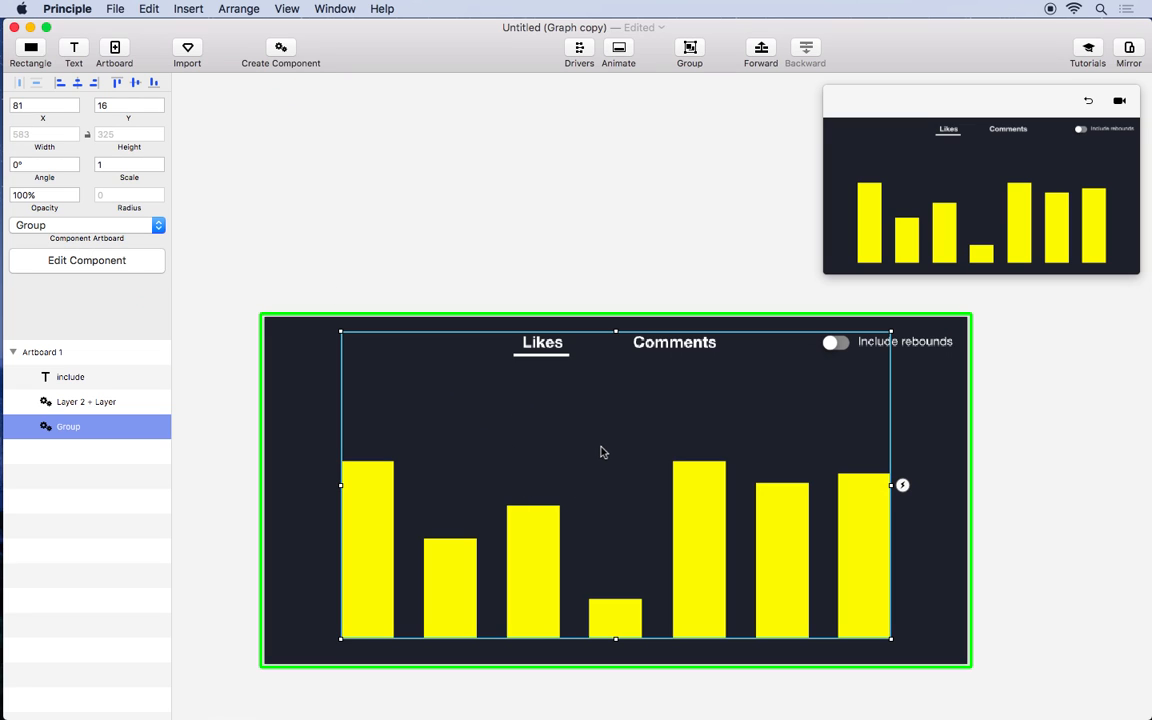
{"action": "mouse_move", "coordinate": [260, 204]}
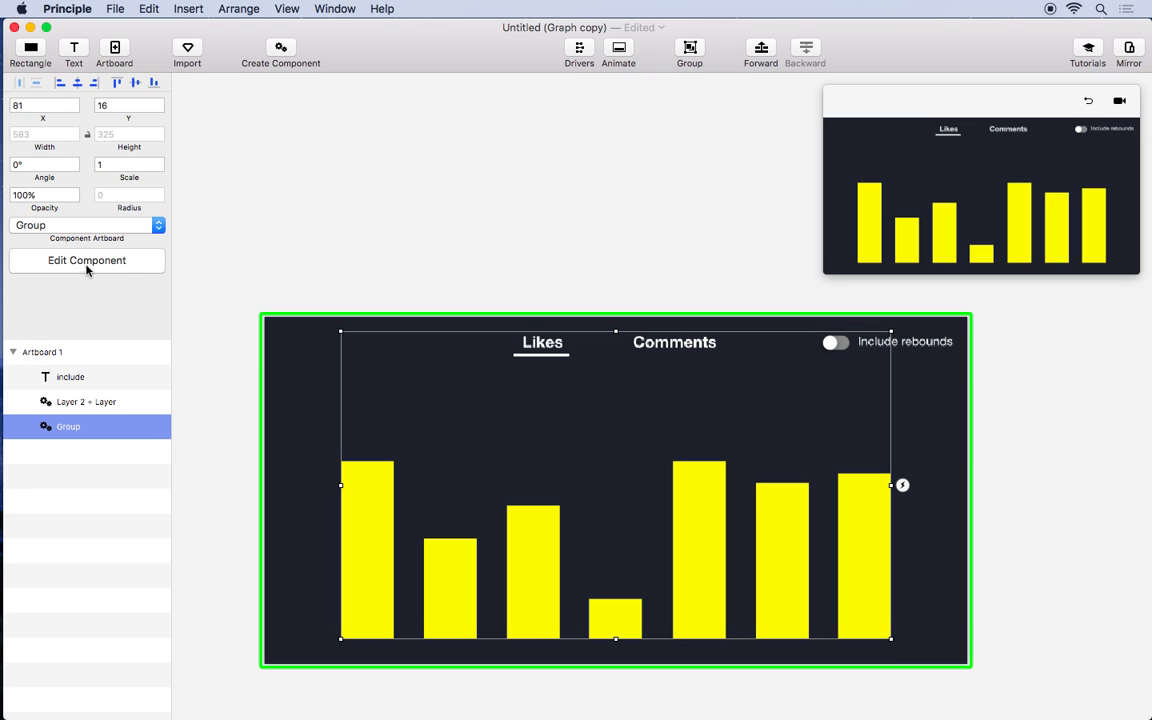
Step: Edit the Group component and select its Comments text layer
{"action": "left_click", "coordinate": [86, 260]}
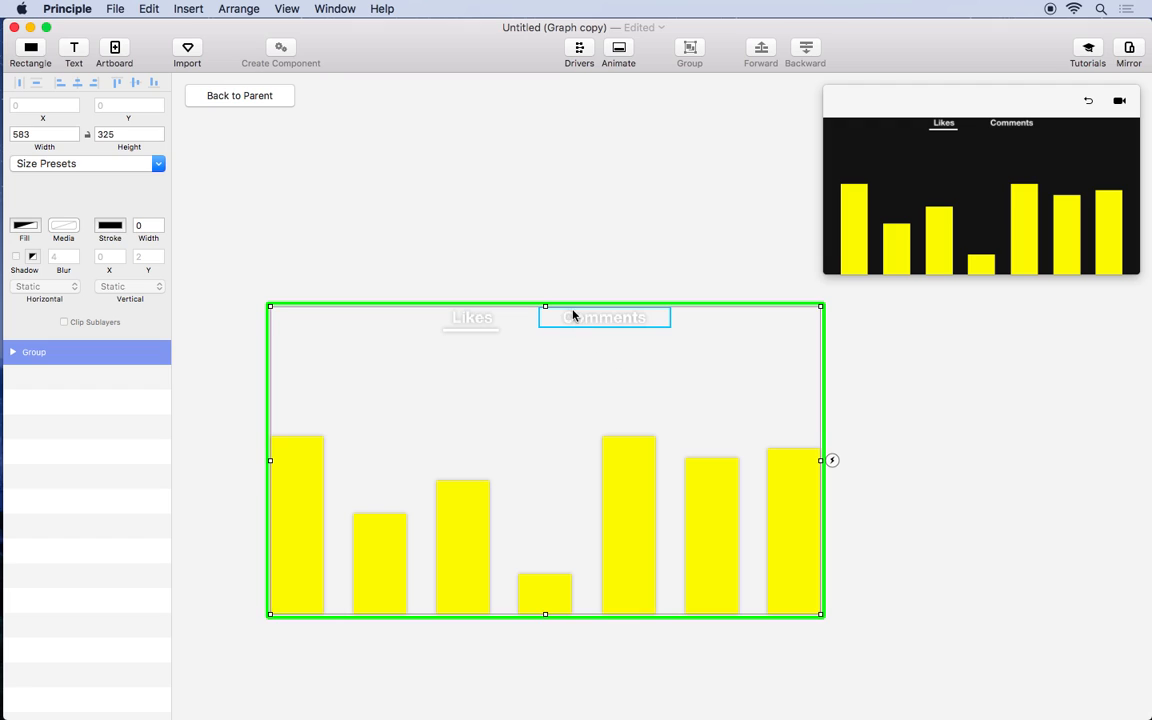
{"action": "left_click", "coordinate": [604, 316]}
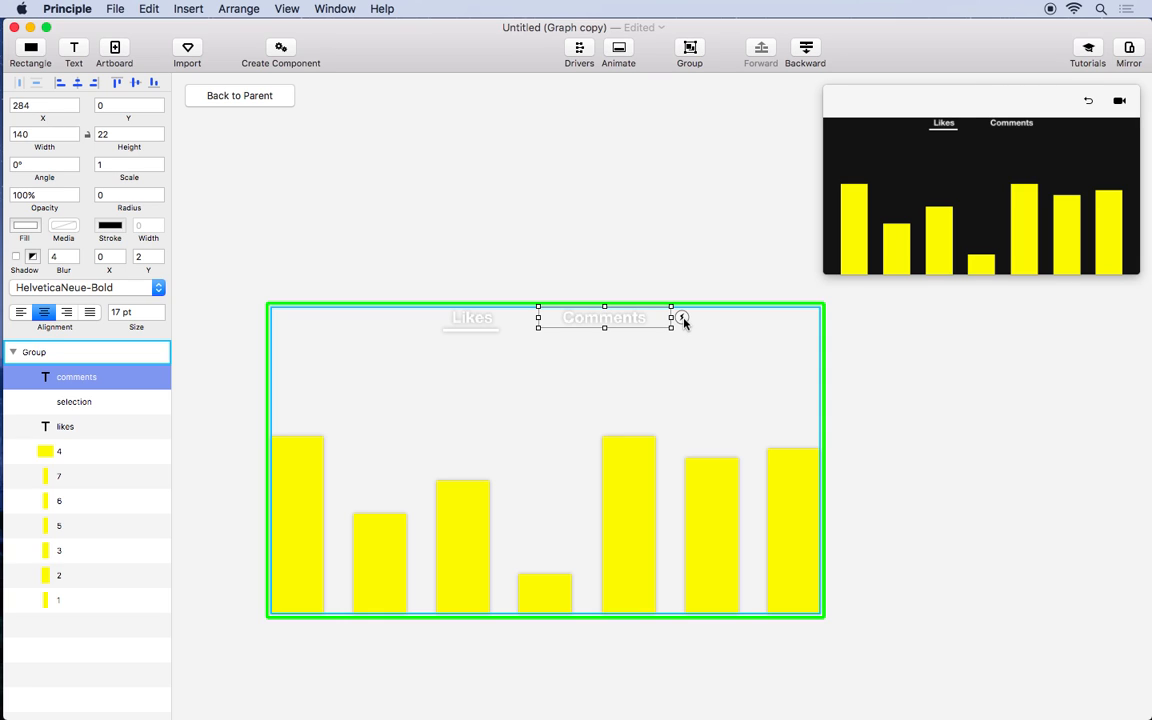
Step: Add a Tap on the Comments label that drives to a new Group 2 state
{"action": "left_click", "coordinate": [680, 320]}
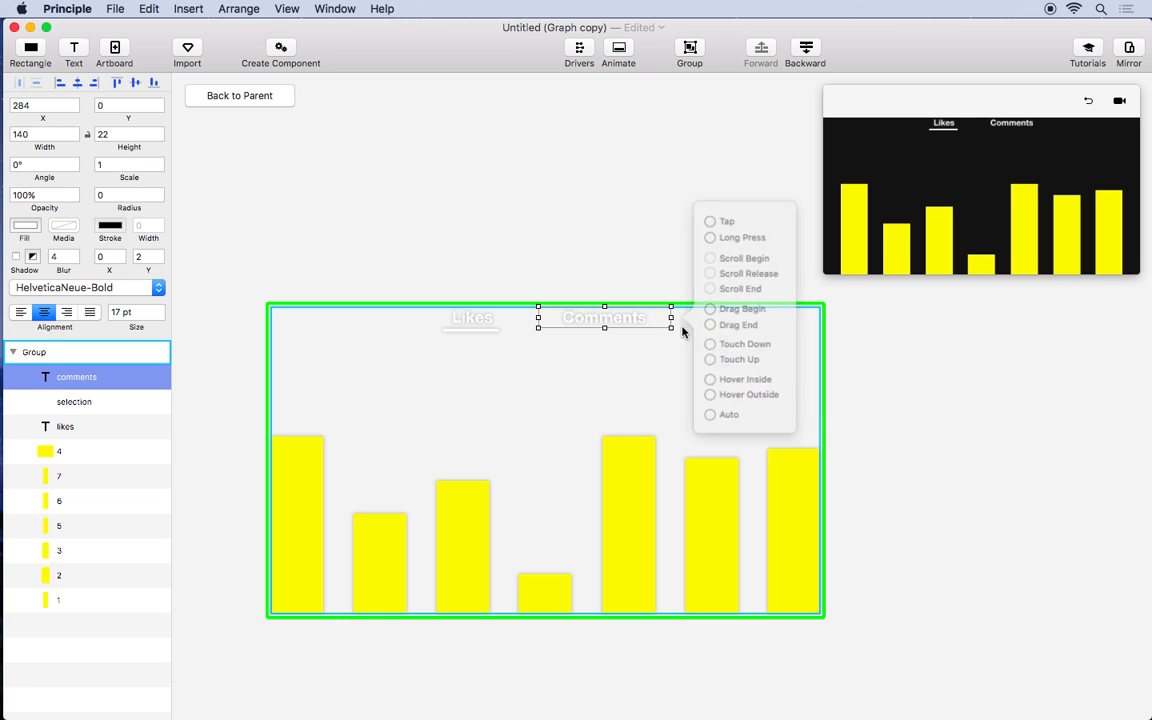
{"action": "left_click_drag", "start_coordinate": [710, 236], "coordinate": [632, 490]}
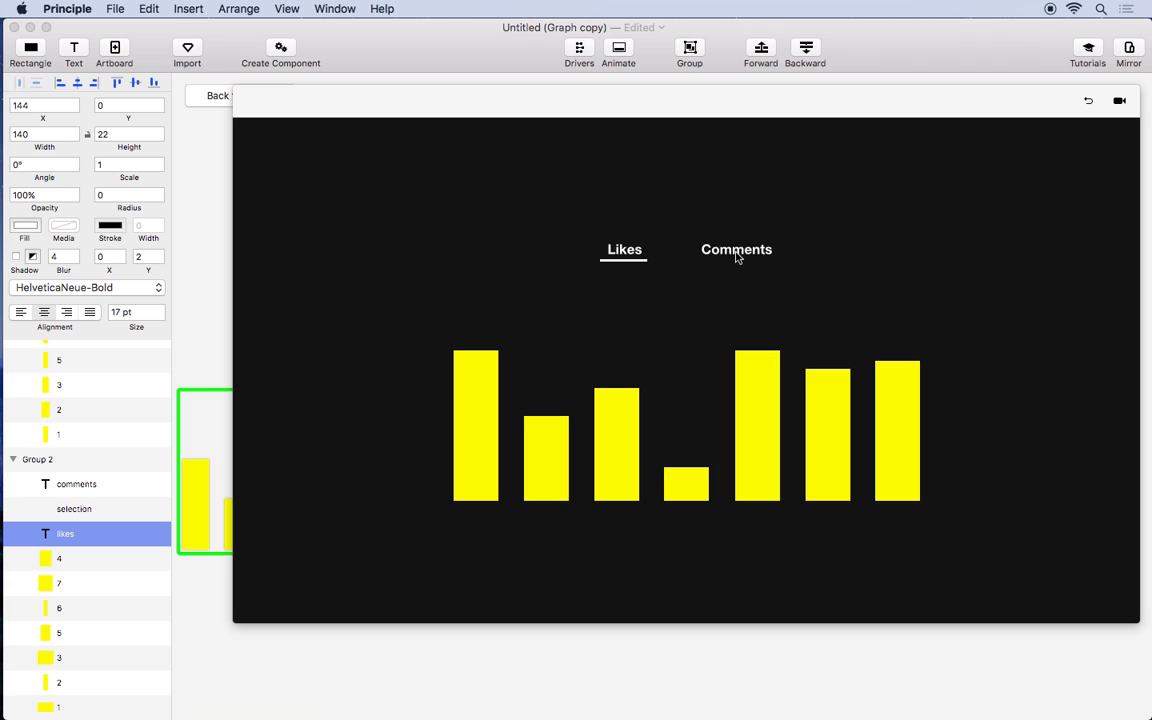
Step: Back on the dashboard, flip rebounds on and off and switch between Comments and Likes in preview
{"action": "left_click", "coordinate": [736, 248]}
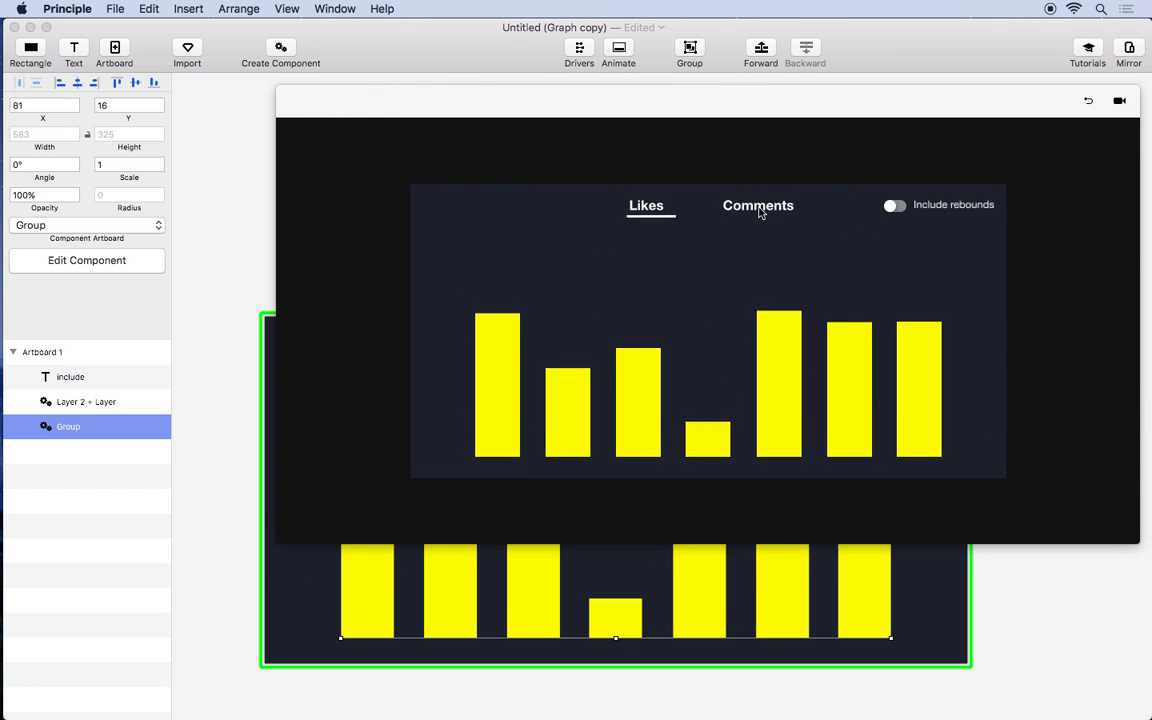
{"action": "left_click", "coordinate": [896, 204]}
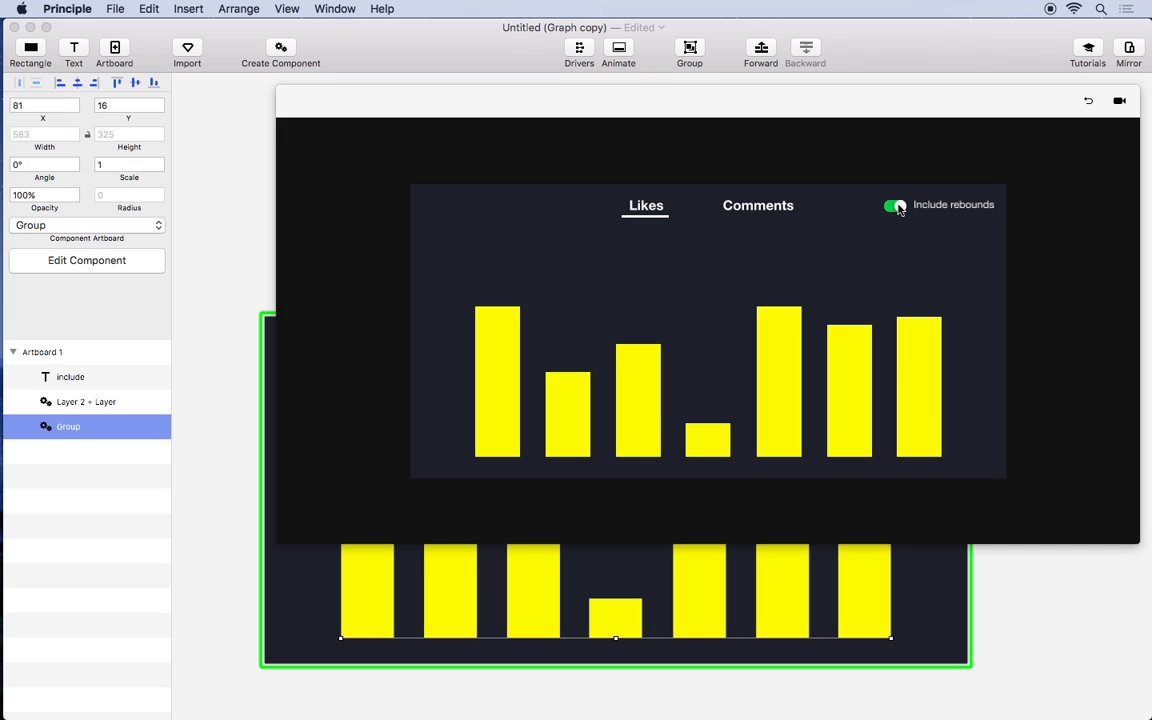
{"action": "left_click", "coordinate": [896, 204]}
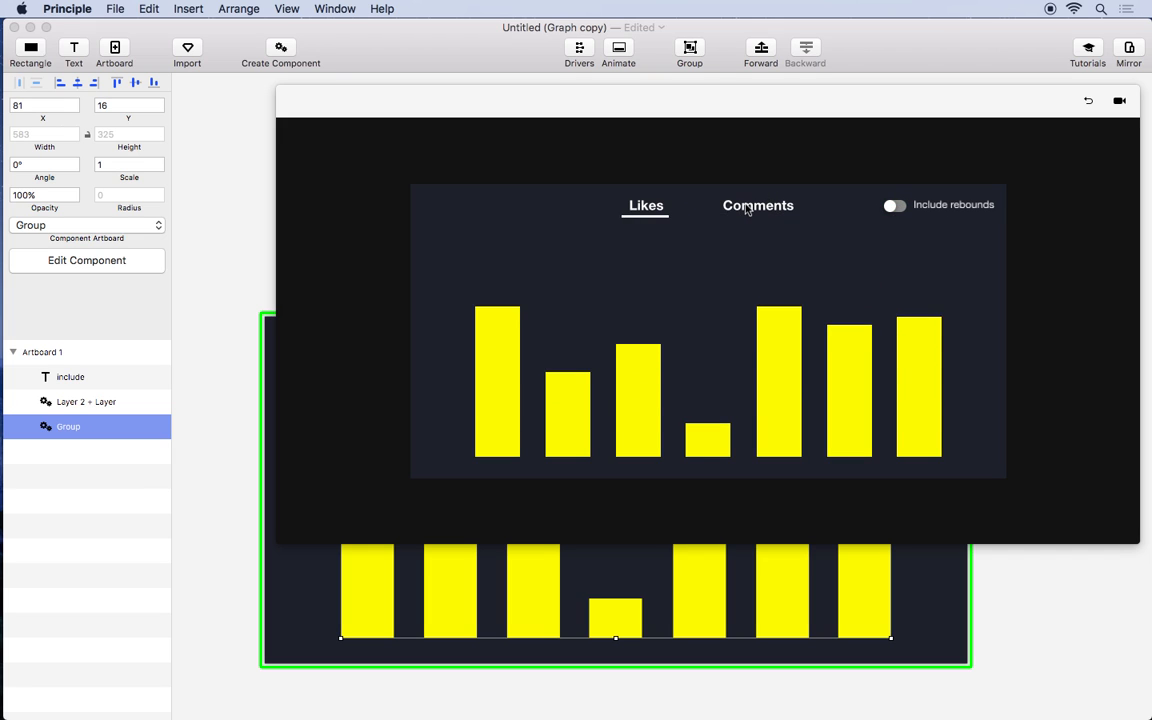
{"action": "left_click", "coordinate": [756, 204]}
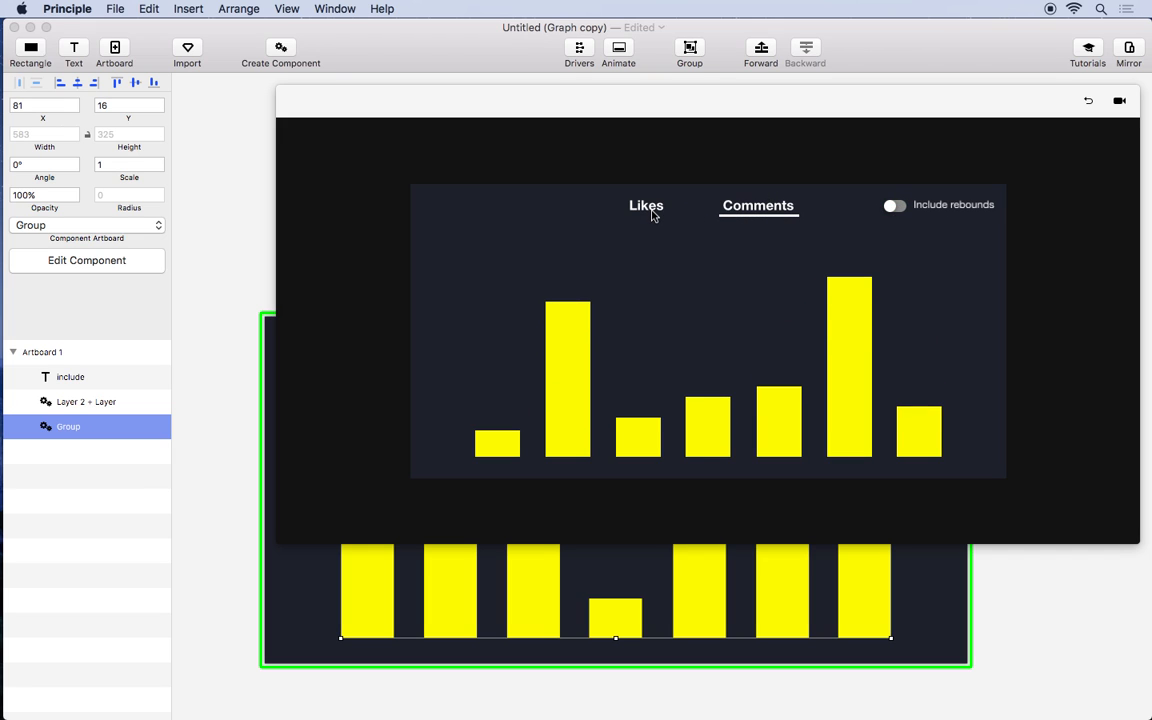
{"action": "left_click", "coordinate": [644, 204]}
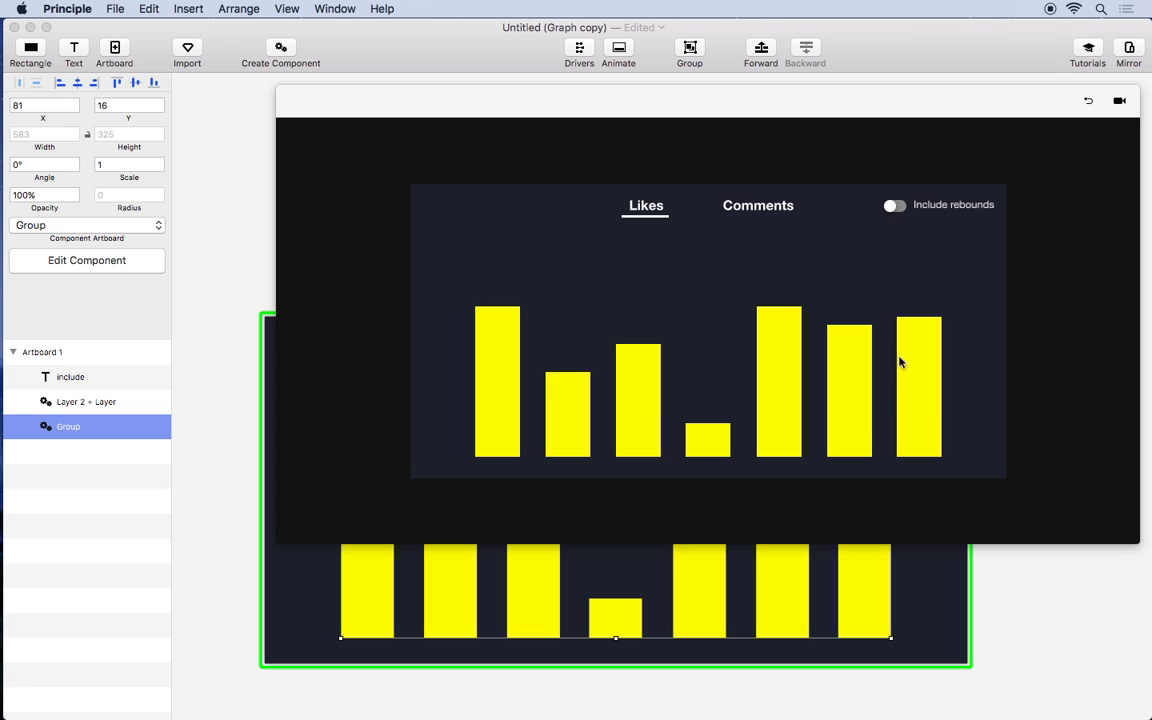
{"action": "left_click", "coordinate": [756, 204]}
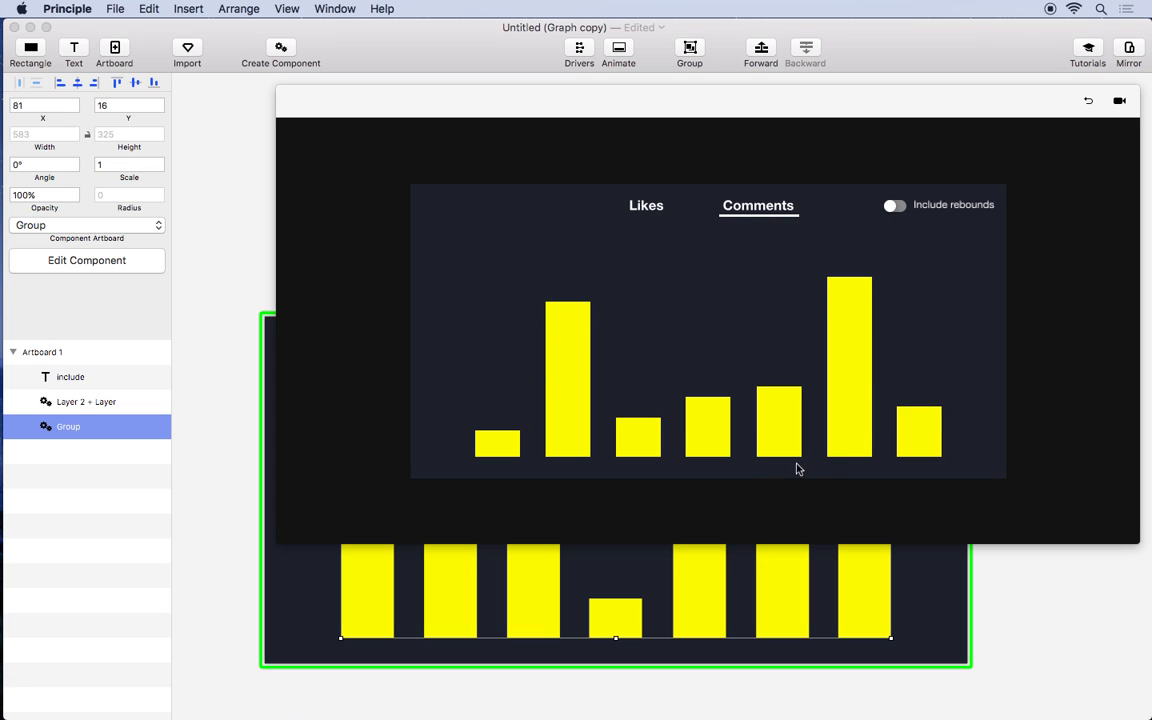
{"action": "mouse_move", "coordinate": [378, 316]}
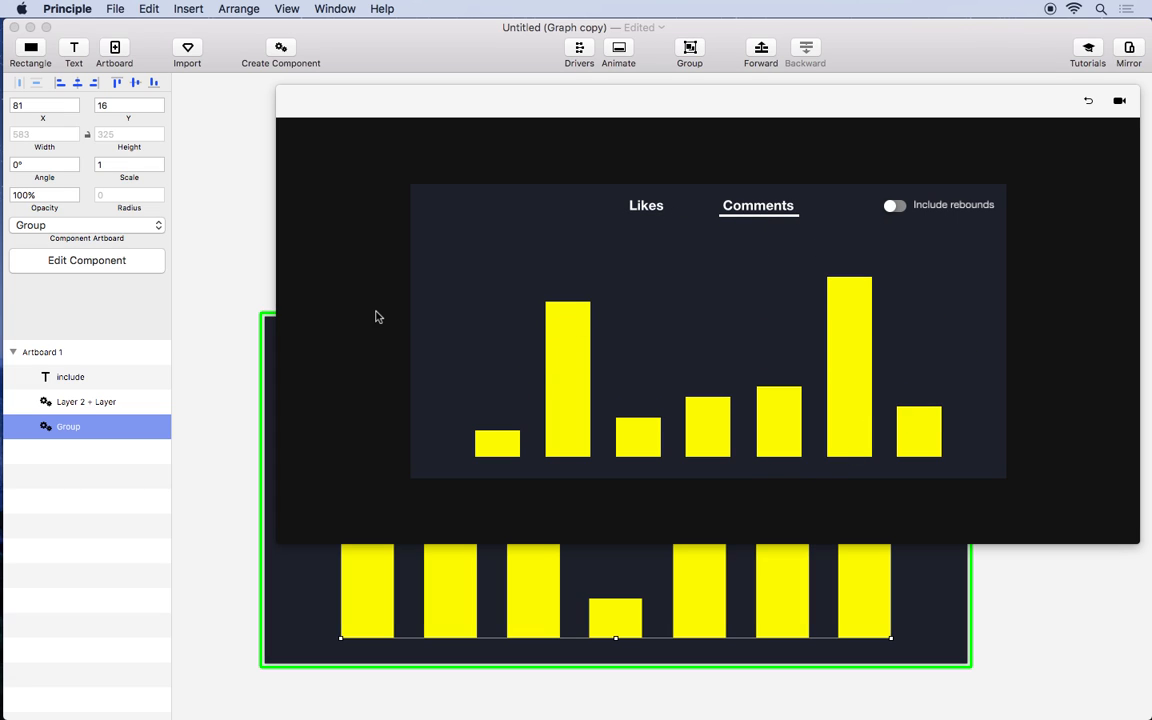
{"action": "mouse_move", "coordinate": [438, 296]}
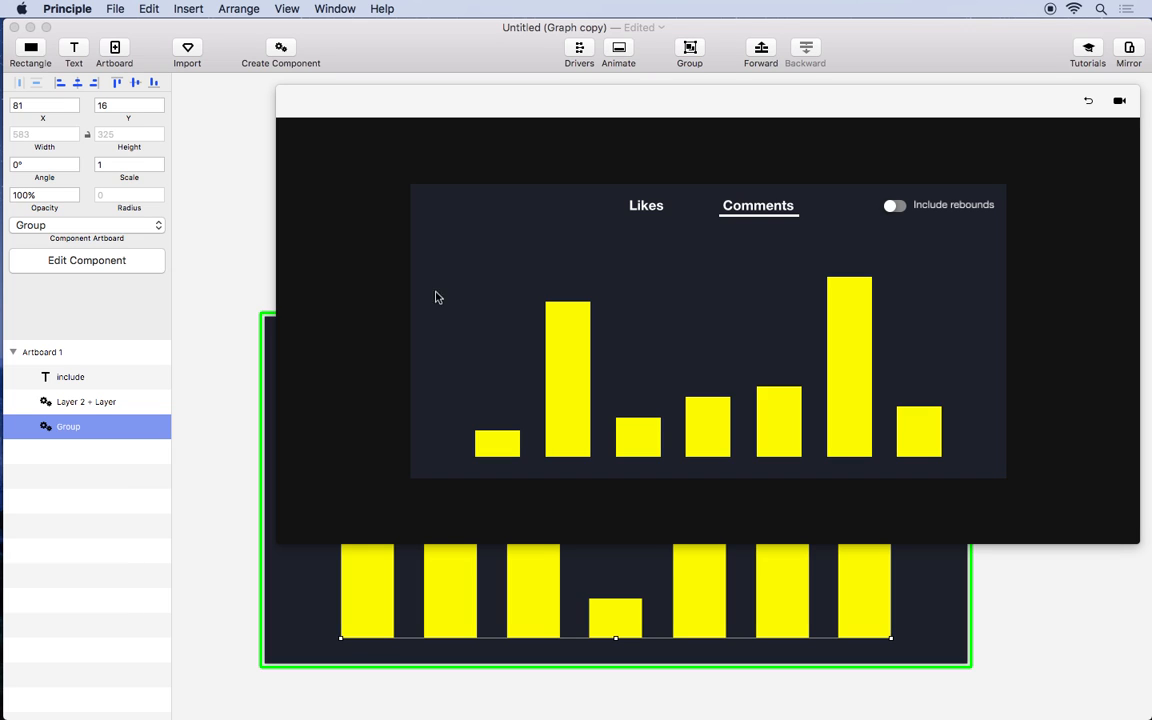
Step: Save the prototype as Graph in the Desktop folder
{"action": "left_click", "coordinate": [570, 148]}
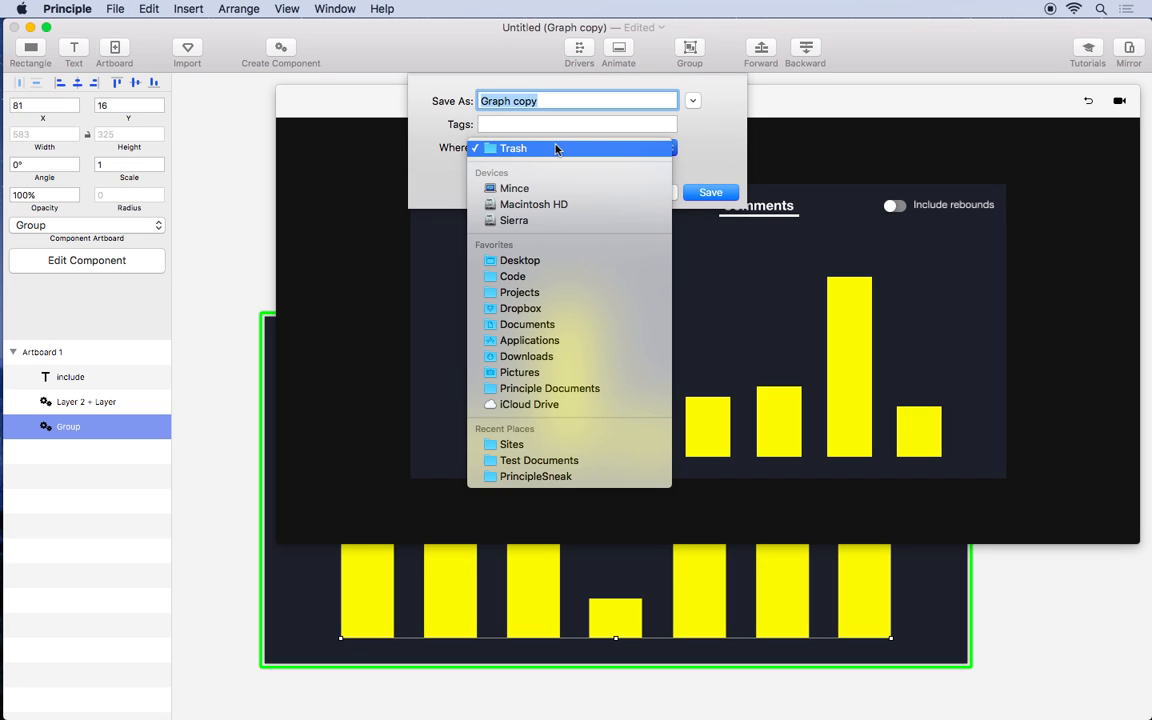
{"action": "left_click", "coordinate": [520, 260]}
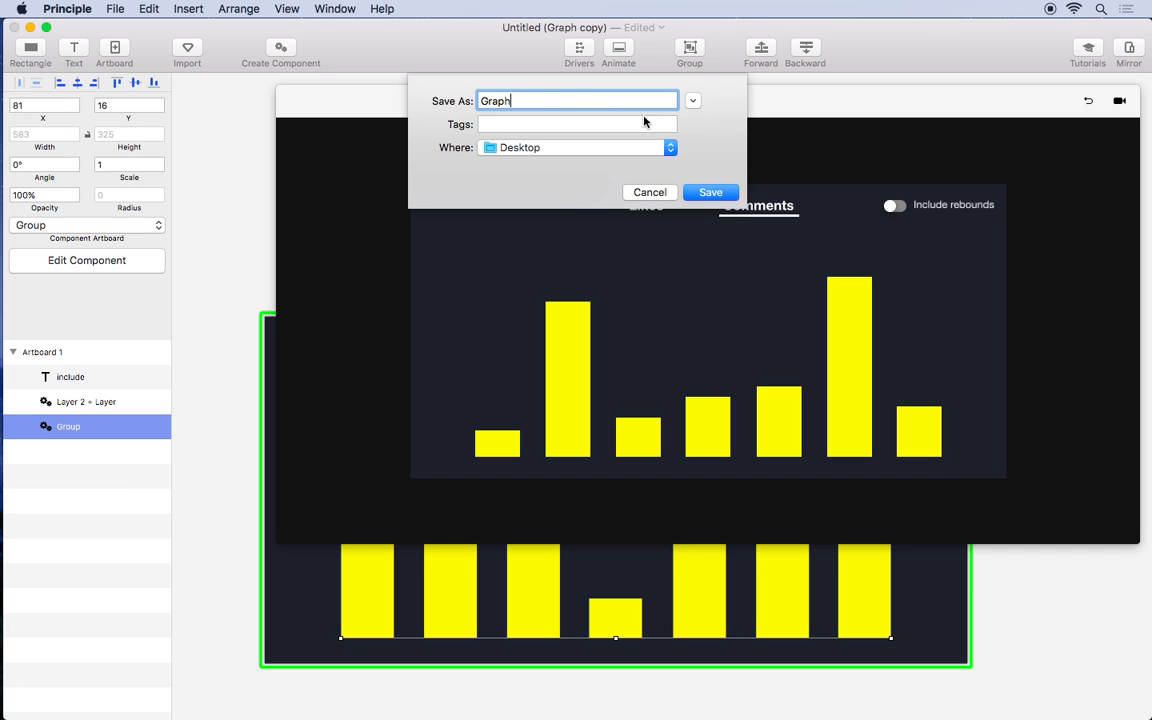
{"action": "left_click", "coordinate": [708, 192]}
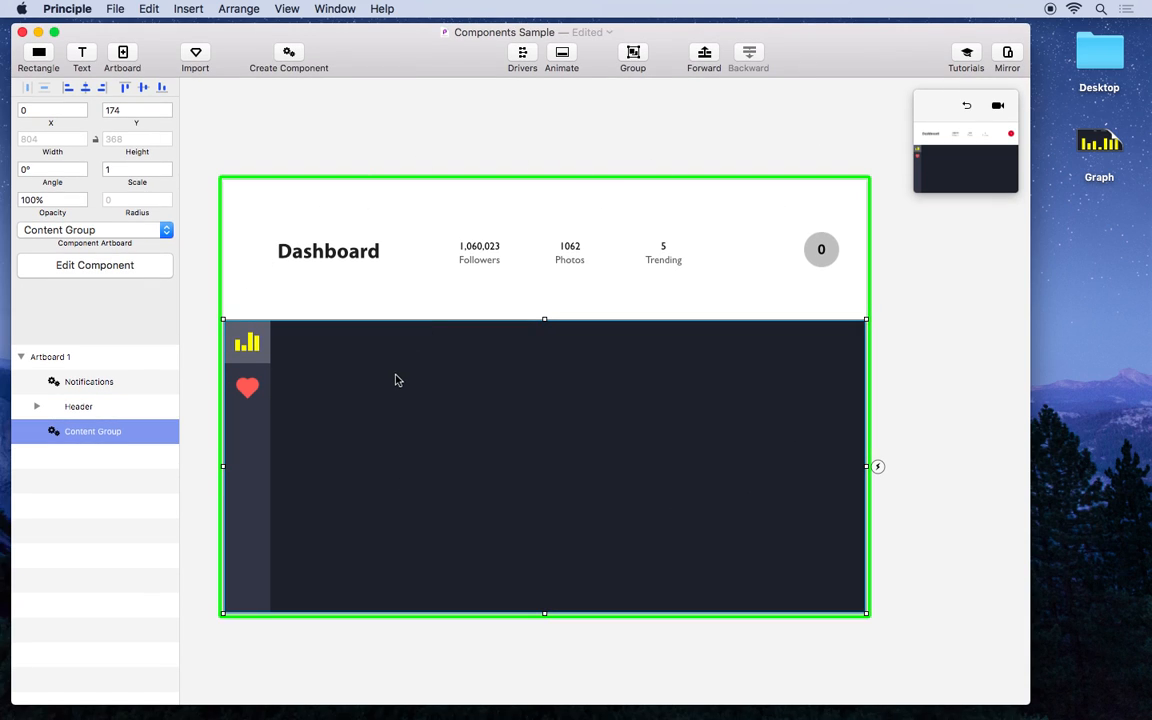
{"action": "mouse_move", "coordinate": [266, 396]}
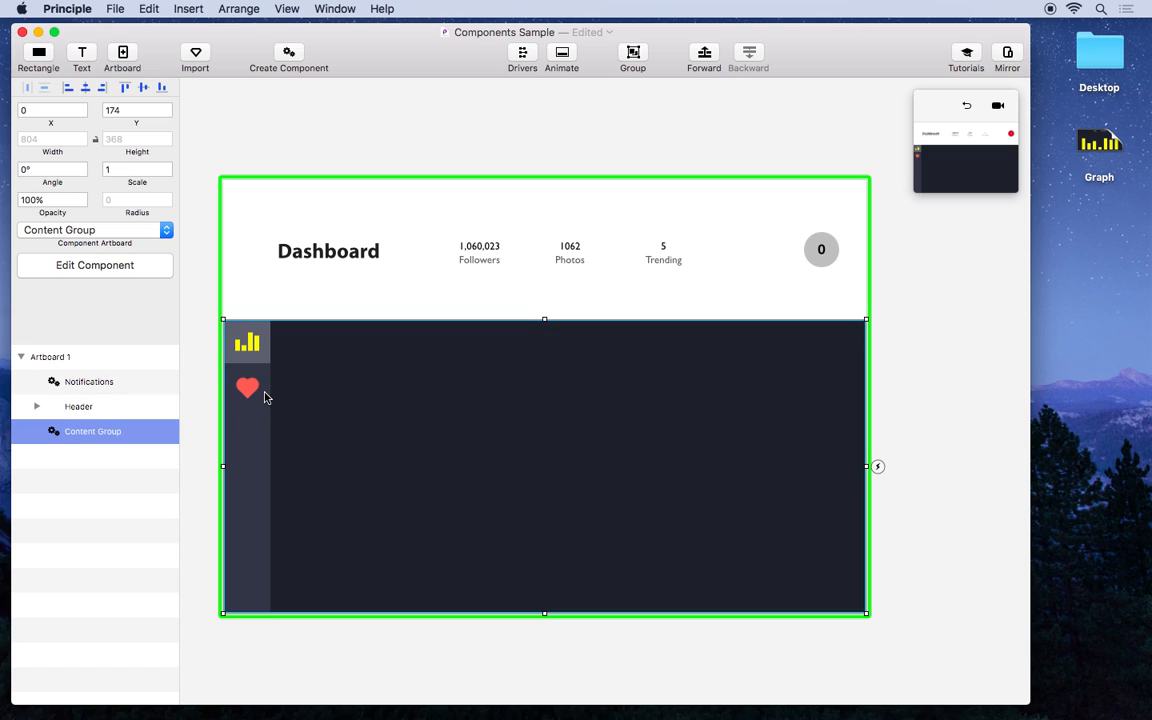
{"action": "mouse_move", "coordinate": [276, 370]}
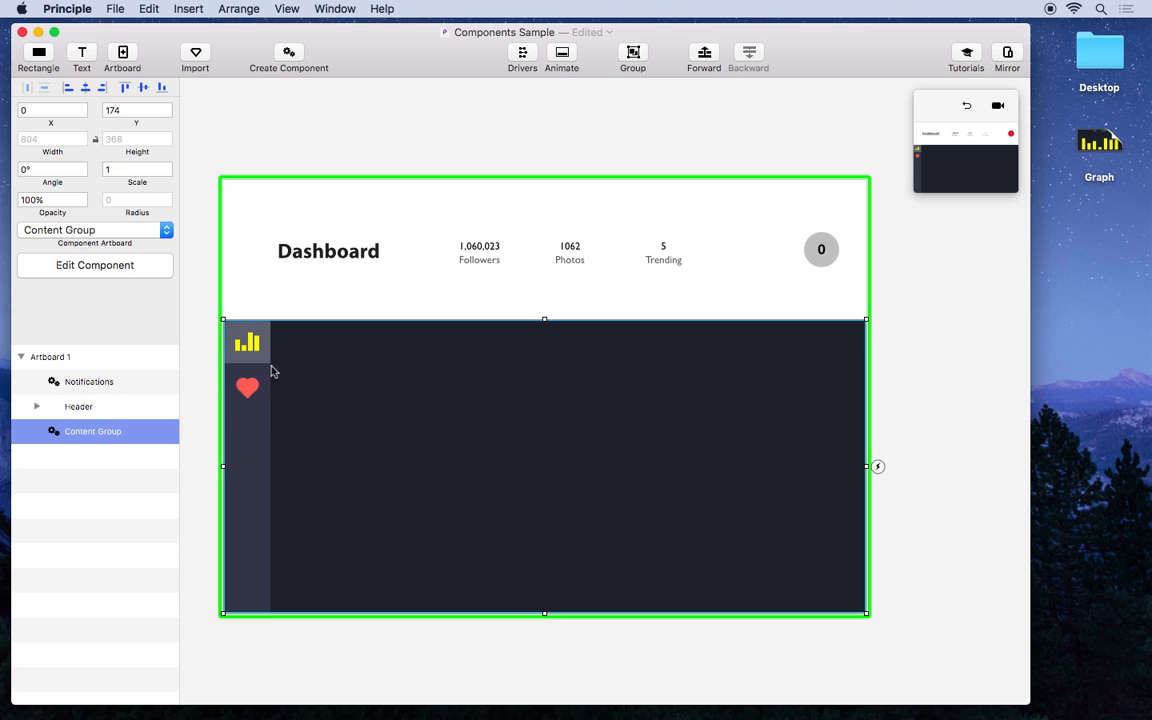
{"action": "mouse_move", "coordinate": [580, 386]}
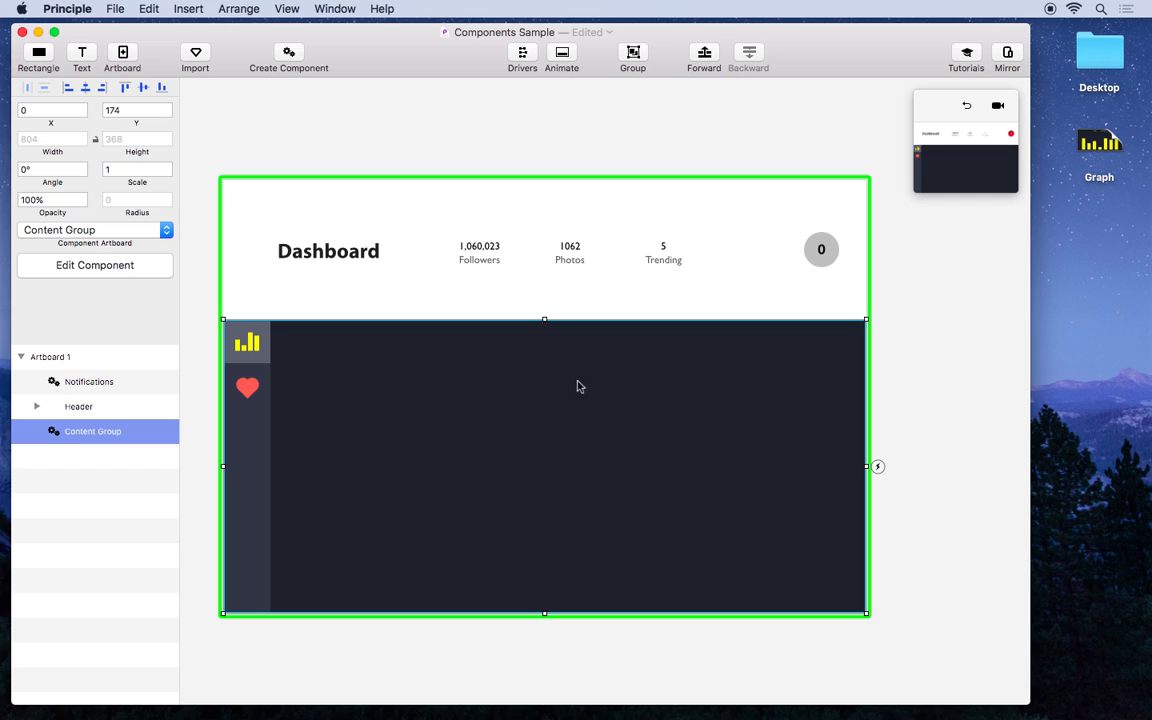
{"action": "mouse_move", "coordinate": [836, 370]}
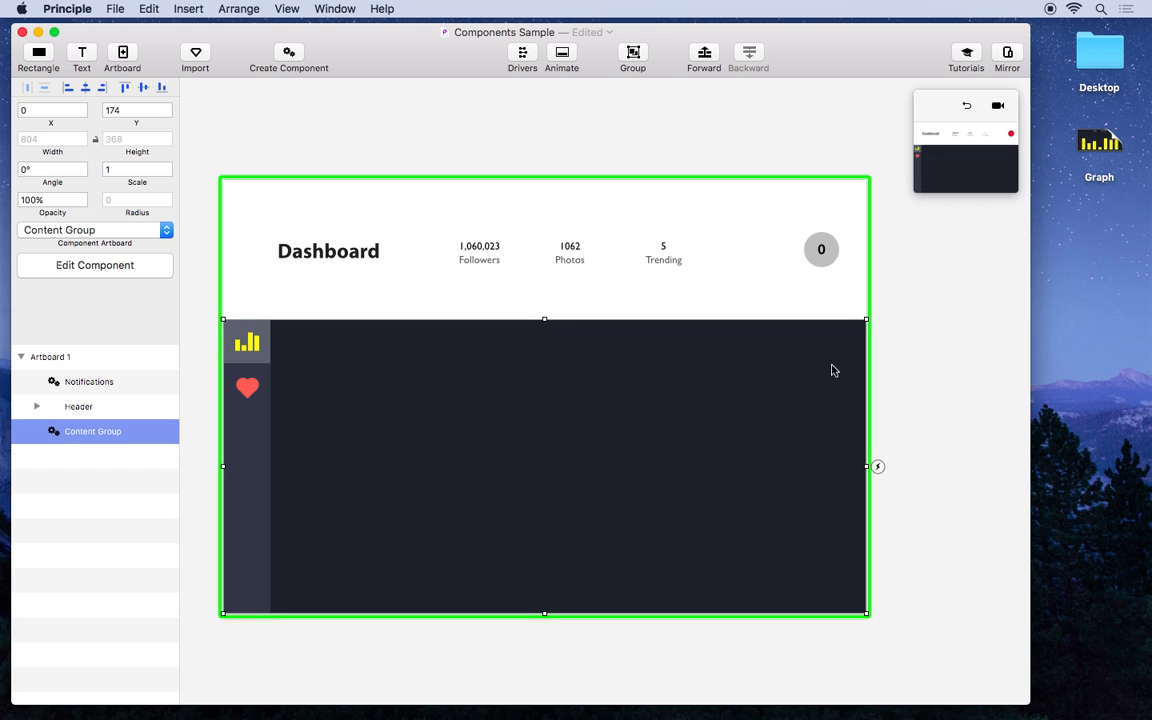
{"action": "mouse_move", "coordinate": [312, 398]}
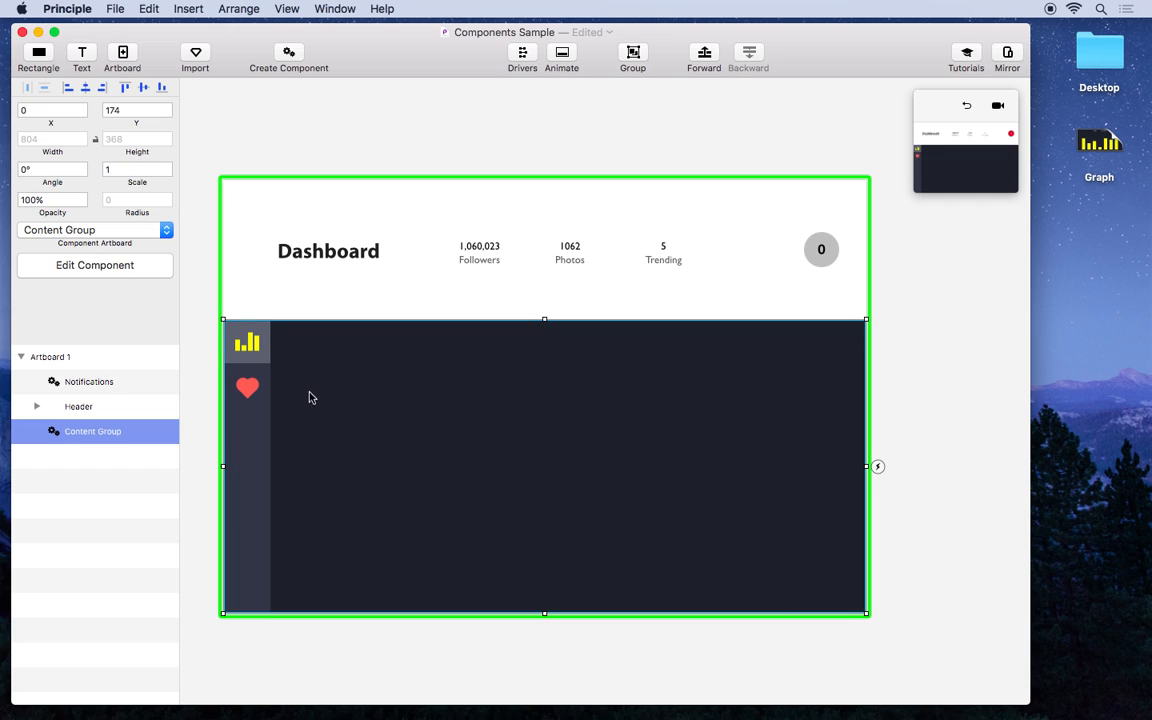
{"action": "mouse_move", "coordinate": [308, 432]}
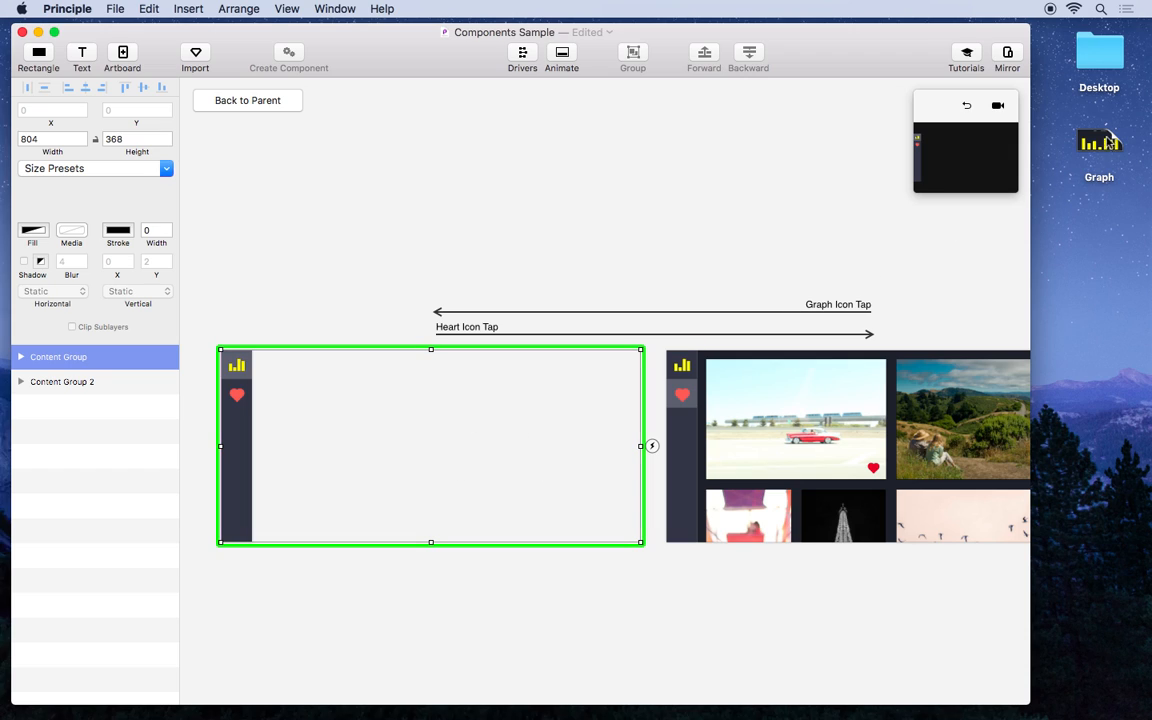
Step: Drop the Graph component onto the Content Group, test Comments in Mirror and return to the parent
{"action": "left_click_drag", "start_coordinate": [1100, 140], "coordinate": [434, 440]}
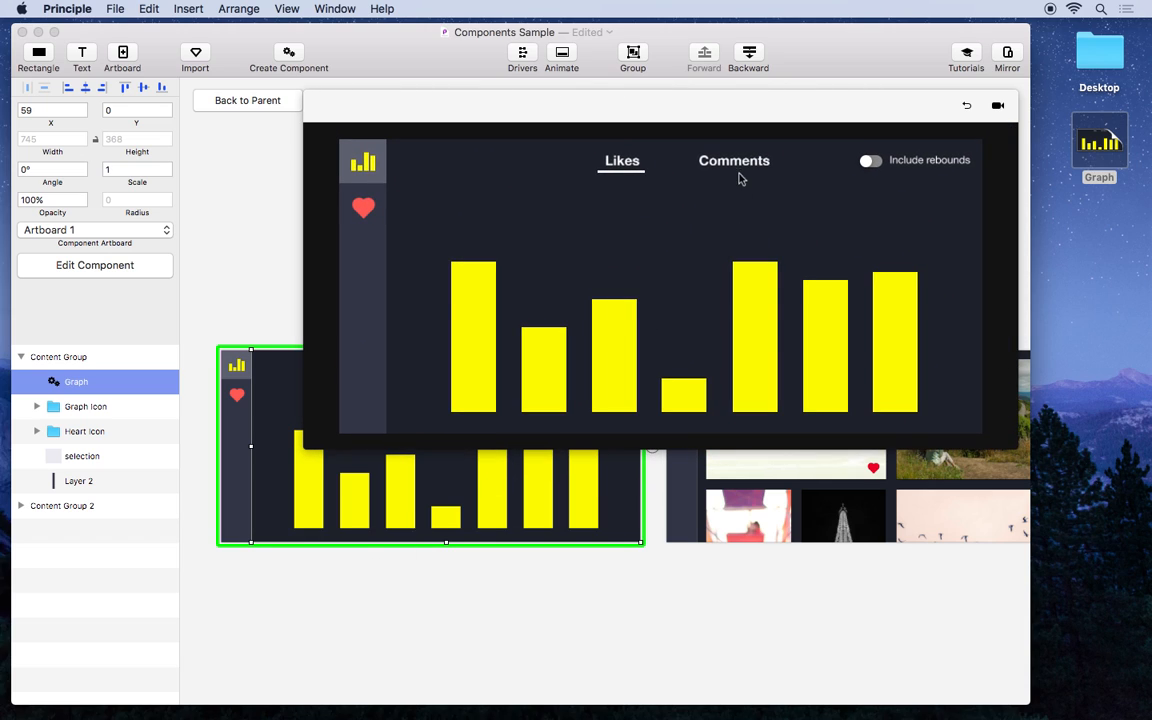
{"action": "left_click", "coordinate": [734, 160]}
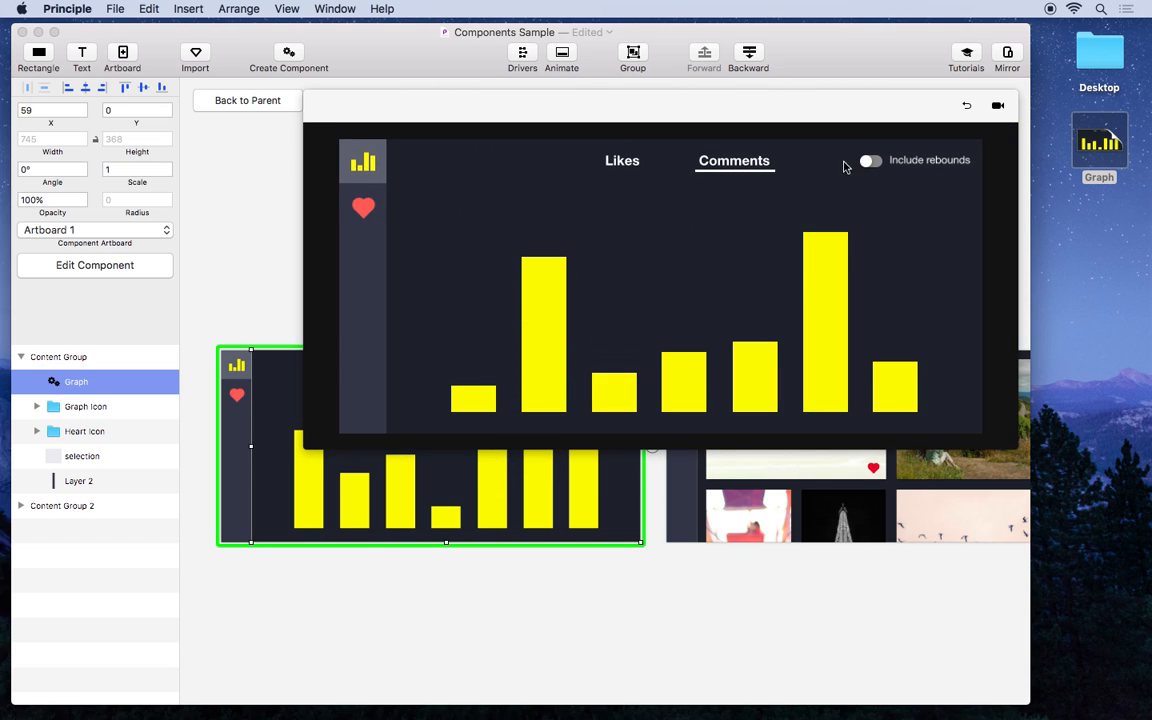
{"action": "left_click", "coordinate": [872, 160]}
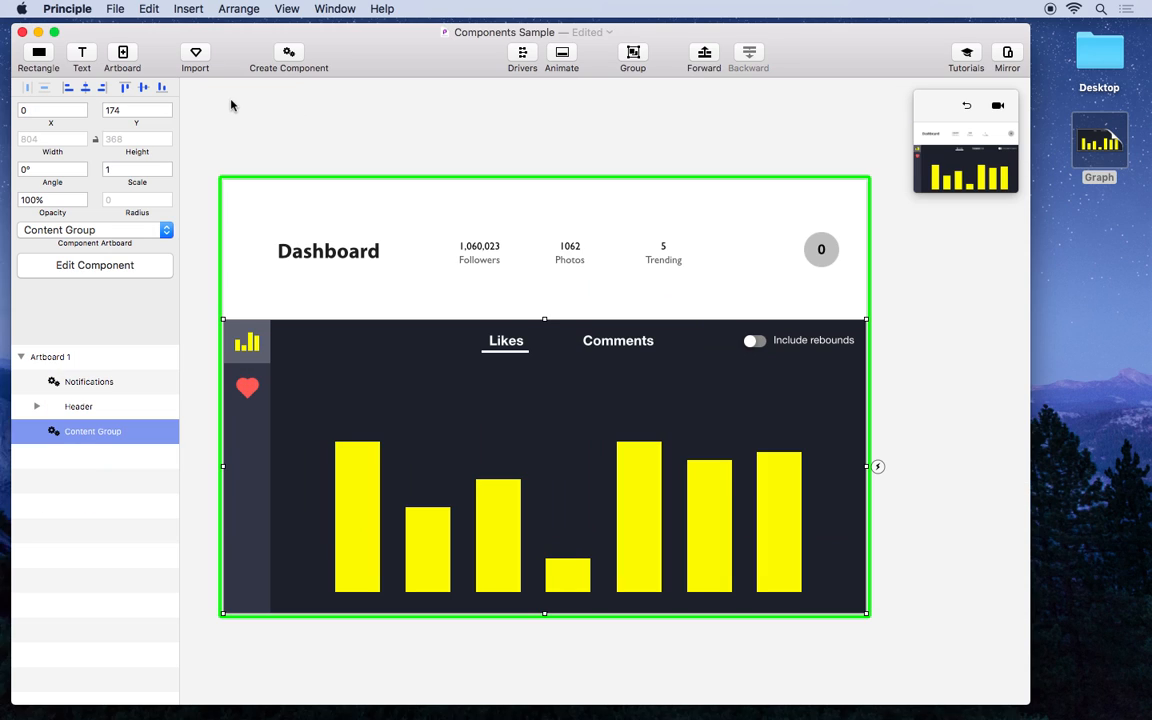
{"action": "mouse_move", "coordinate": [924, 192]}
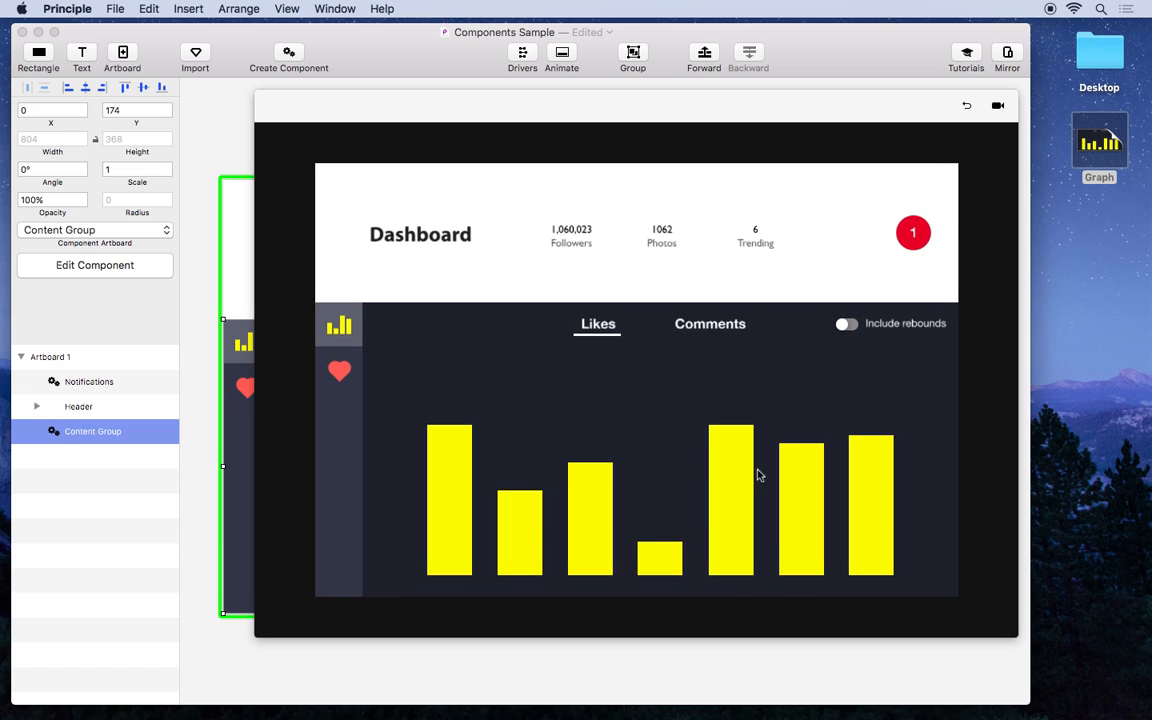
{"action": "mouse_move", "coordinate": [804, 458]}
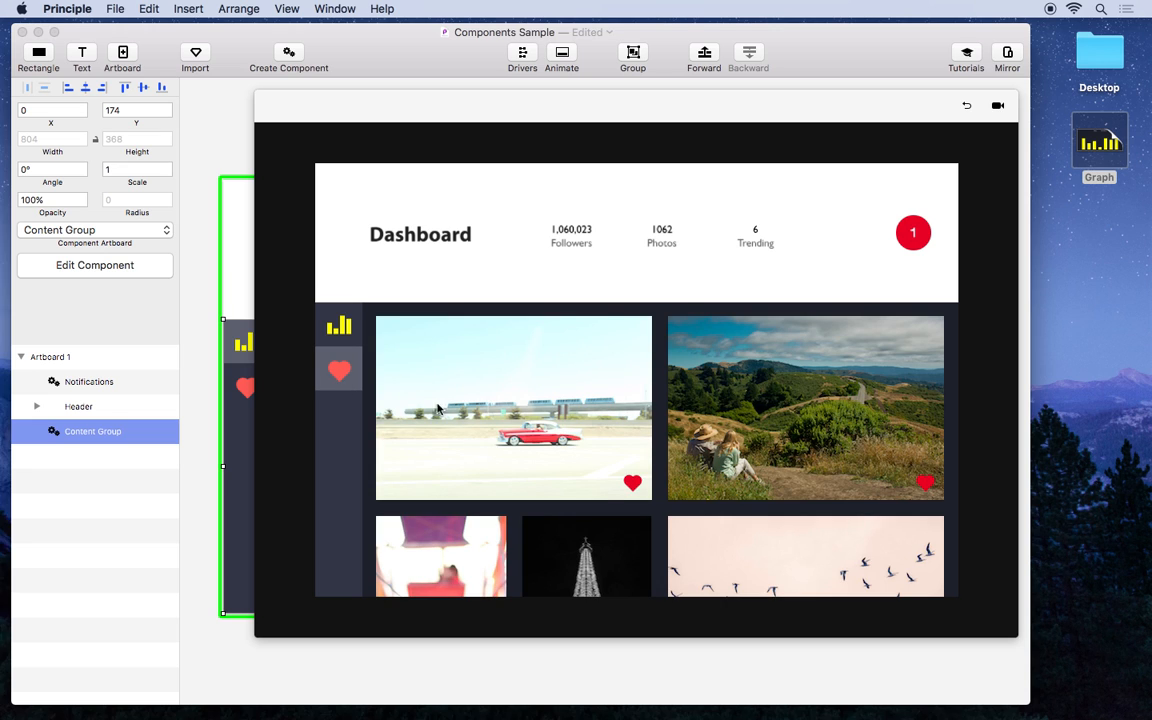
{"action": "scroll", "scroll_direction": "down", "scroll_amount": 3}
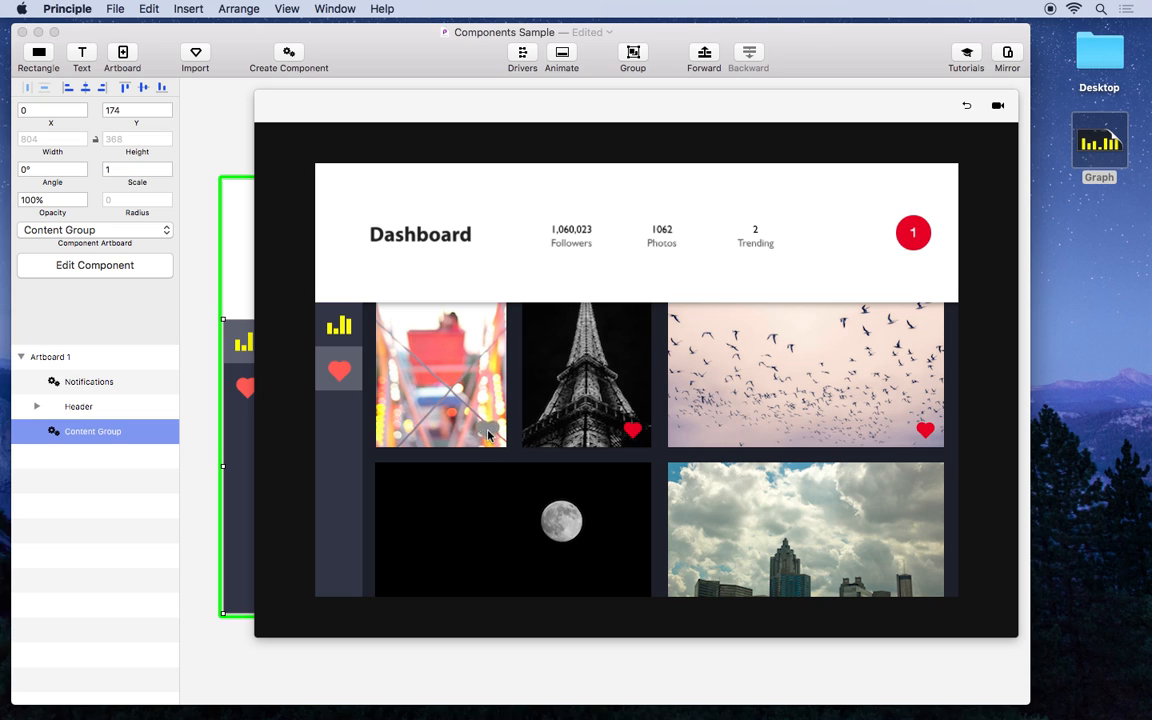
{"action": "scroll", "scroll_direction": "down", "scroll_amount": 3}
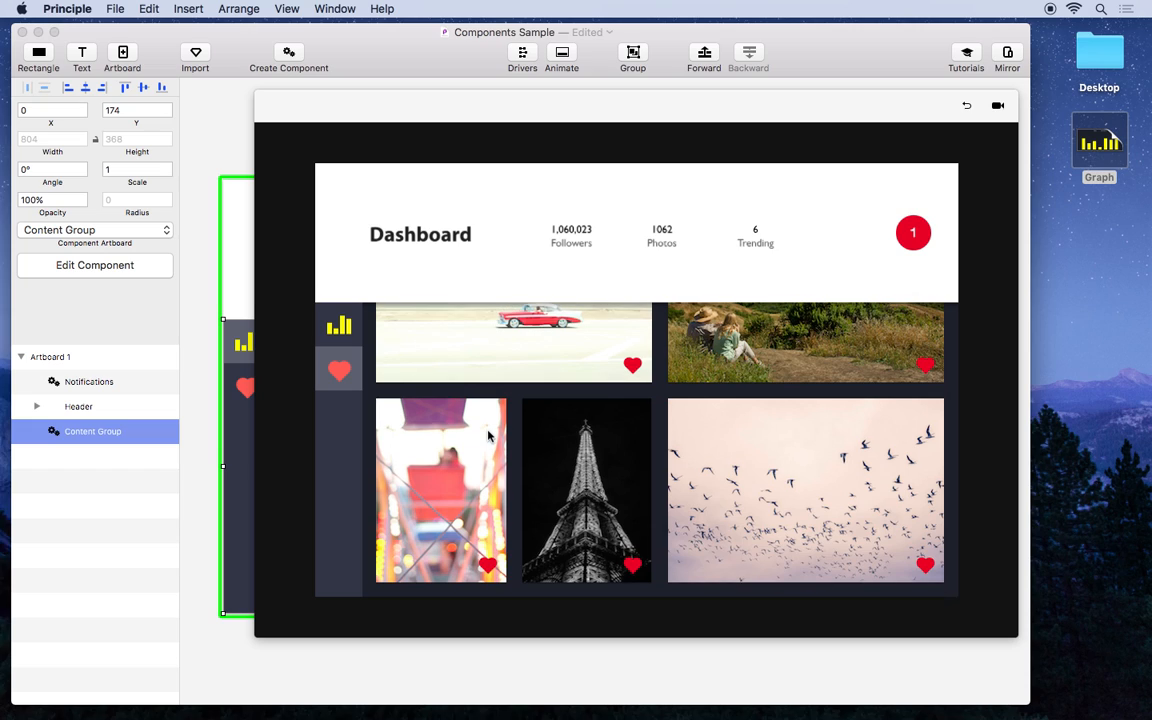
{"action": "left_click", "coordinate": [338, 324]}
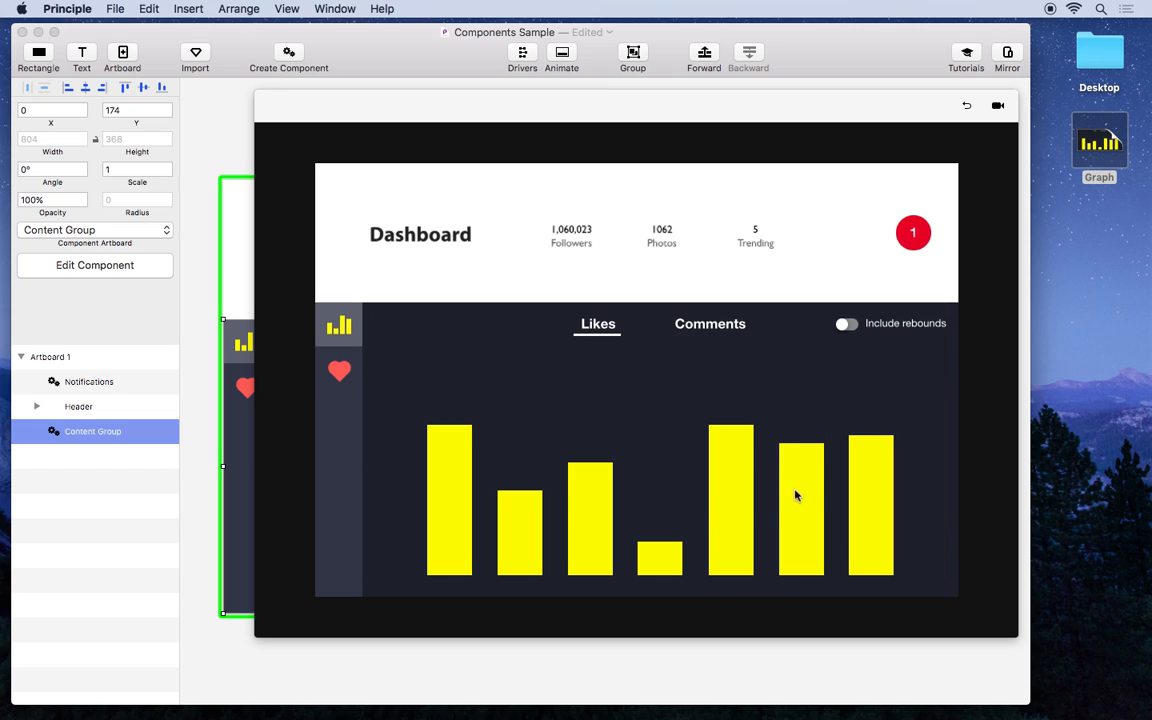
{"action": "left_click", "coordinate": [846, 324]}
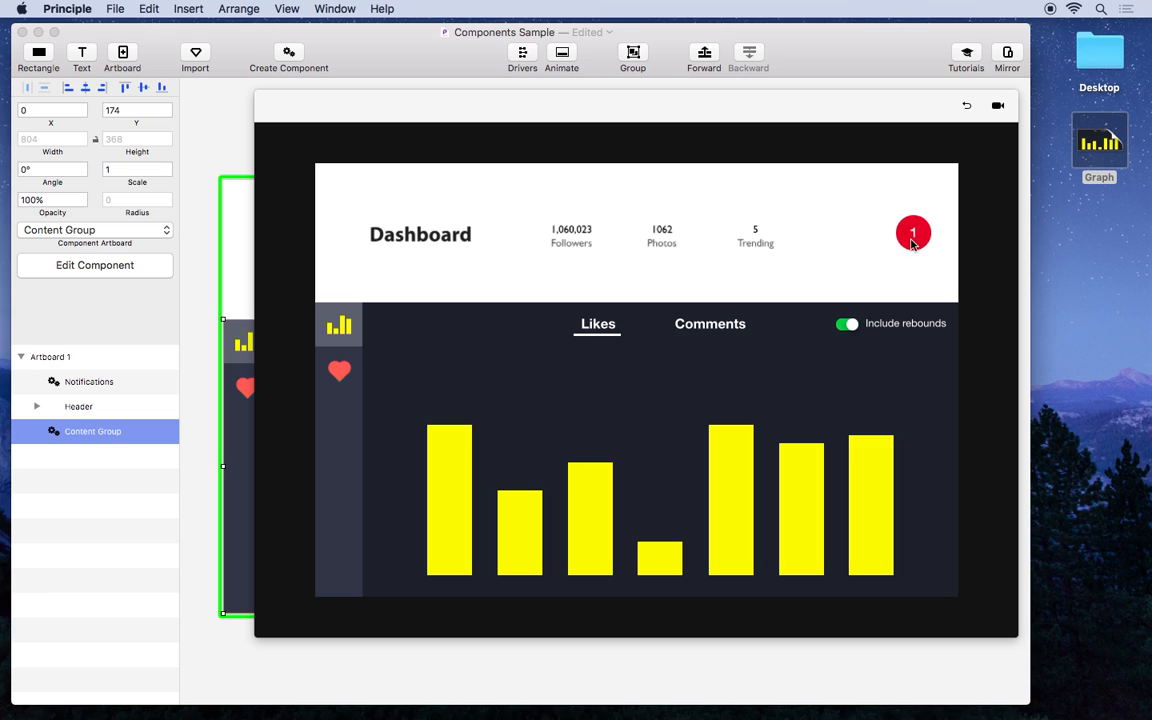
{"action": "left_click", "coordinate": [912, 232]}
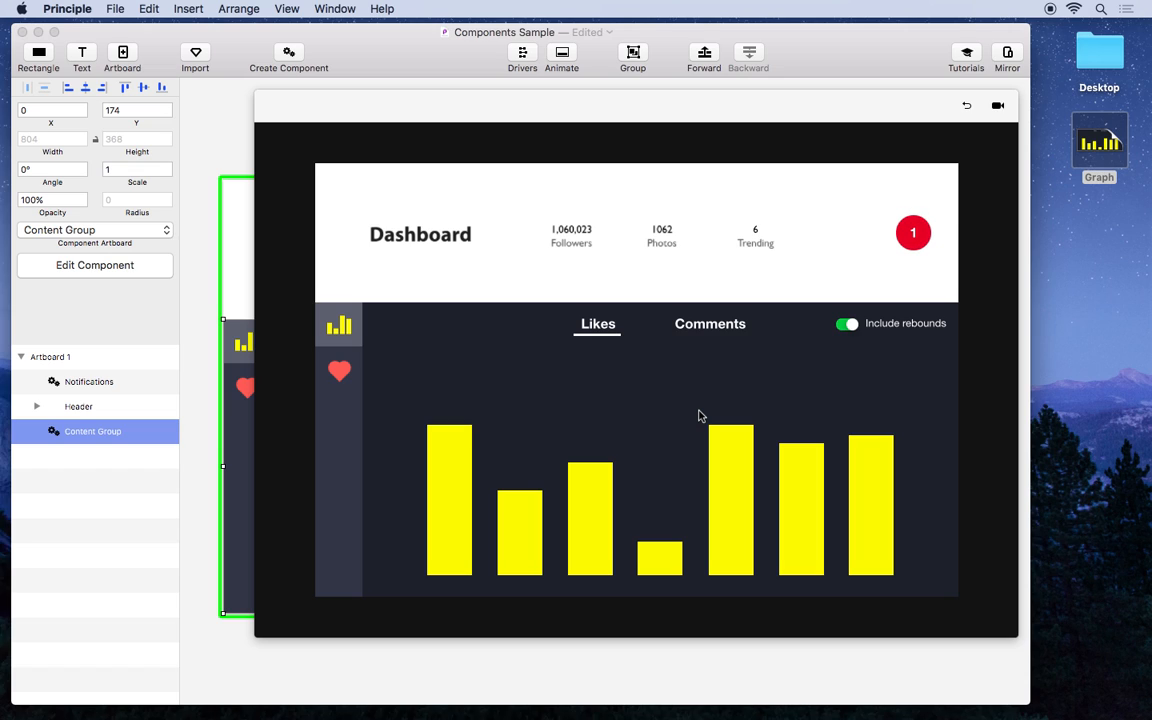
{"action": "mouse_move", "coordinate": [760, 384]}
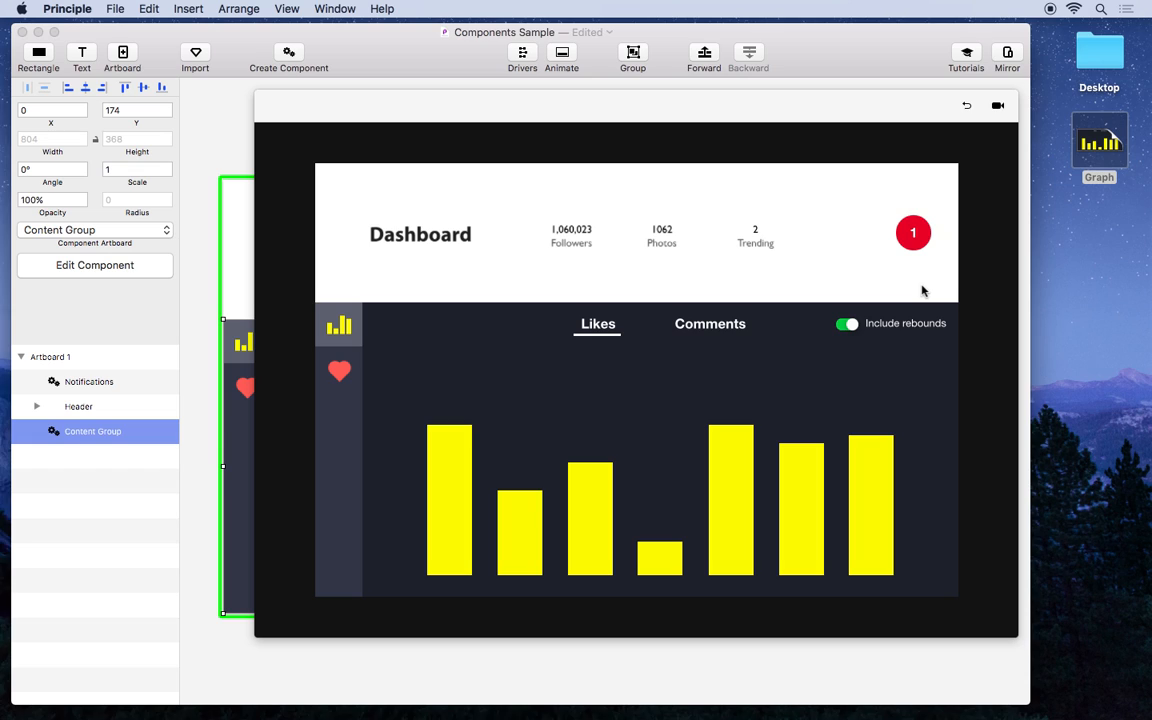
{"action": "left_click", "coordinate": [912, 232]}
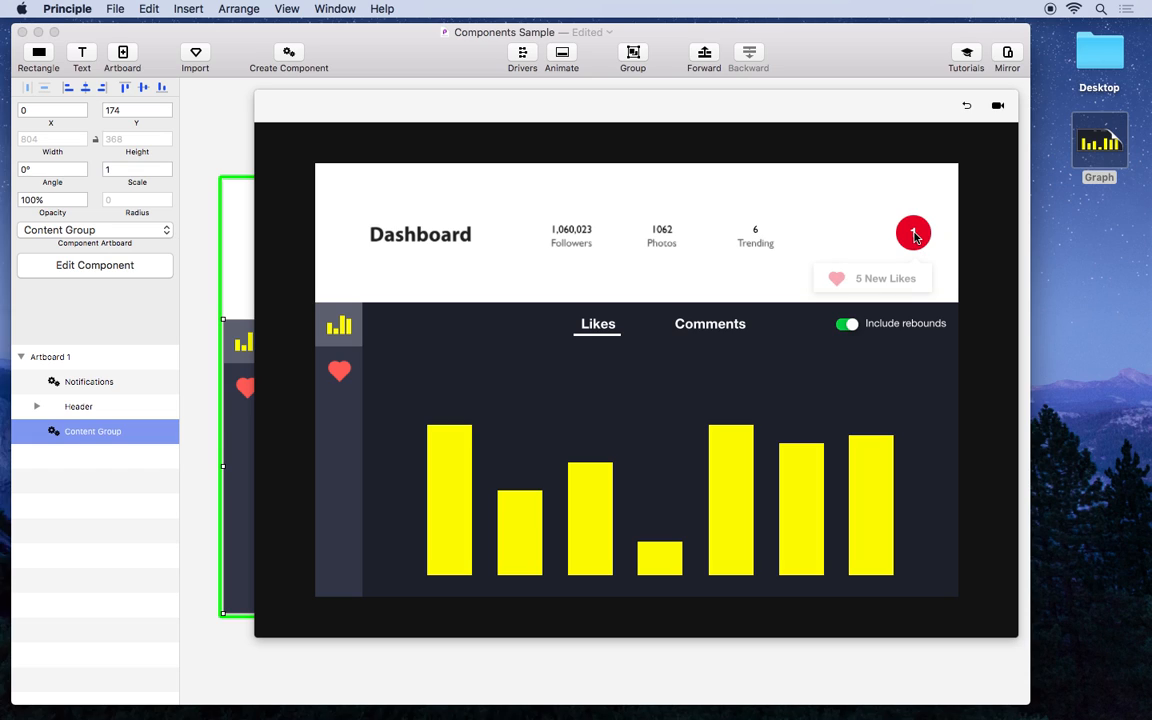
{"action": "left_click", "coordinate": [912, 232]}
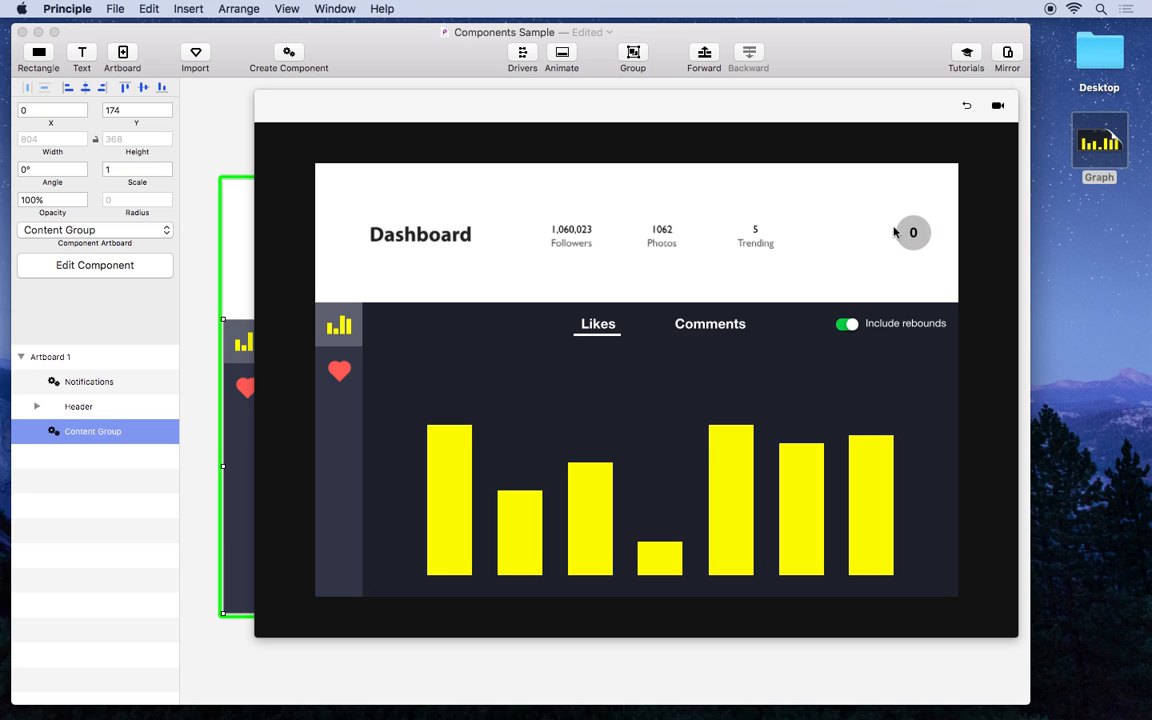
{"action": "left_click", "coordinate": [338, 370]}
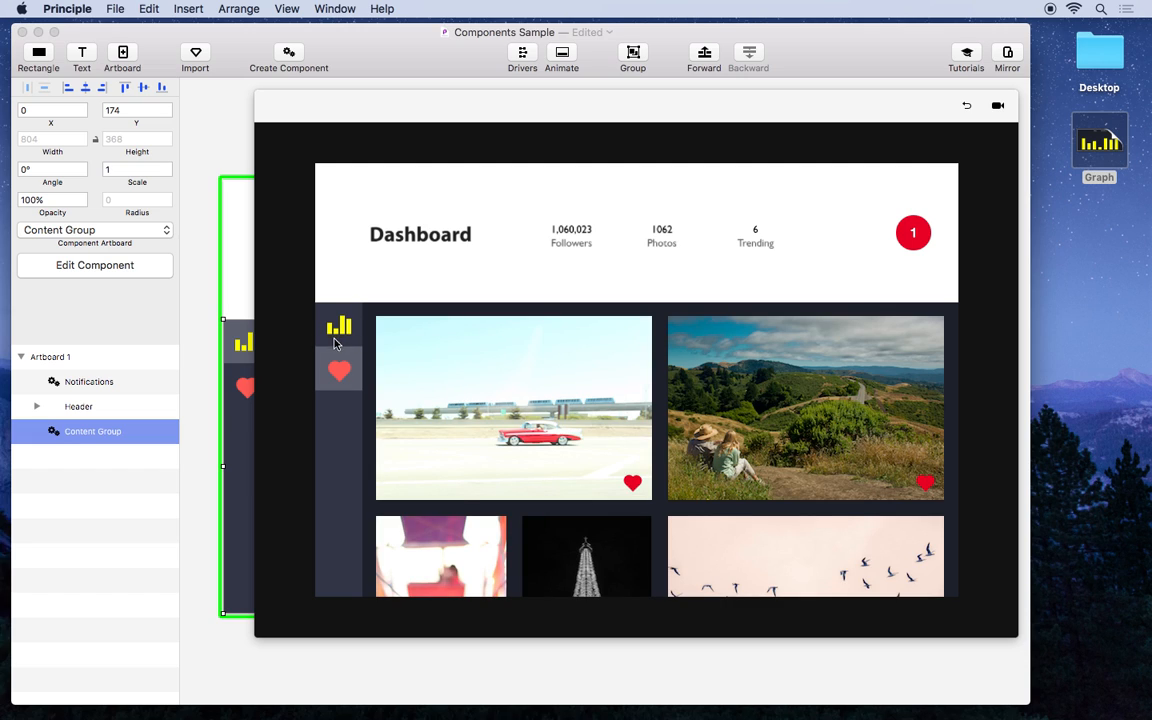
{"action": "left_click", "coordinate": [338, 324]}
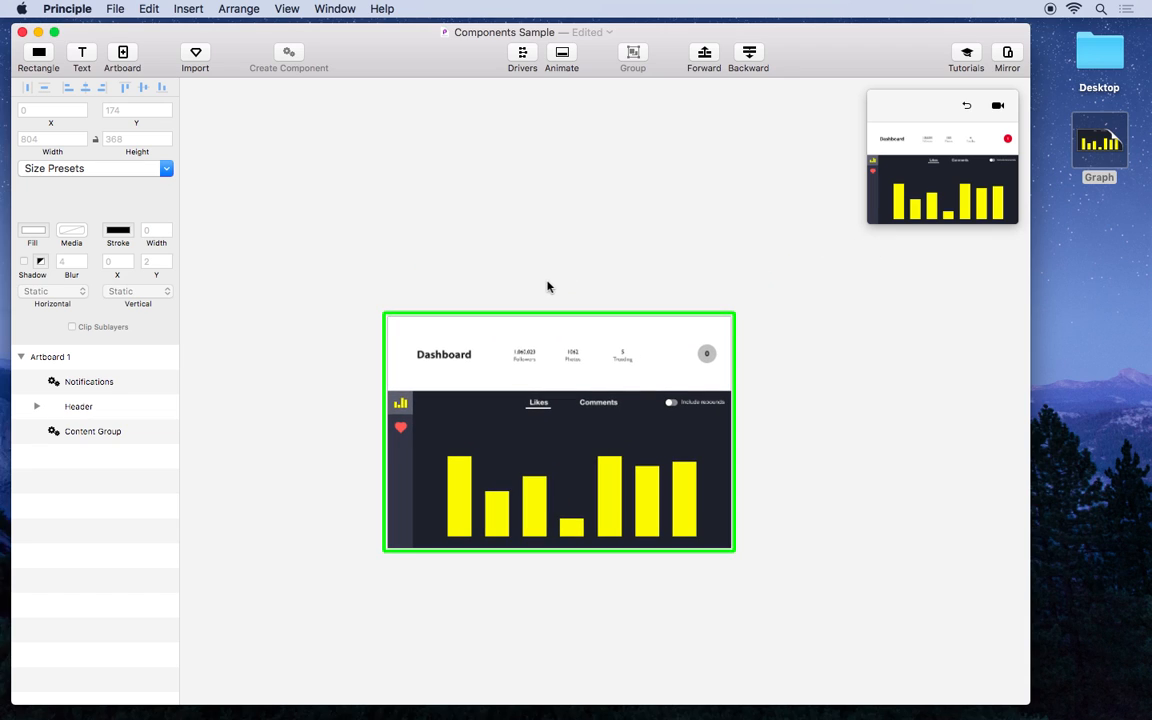
{"action": "left_click", "coordinate": [88, 432]}
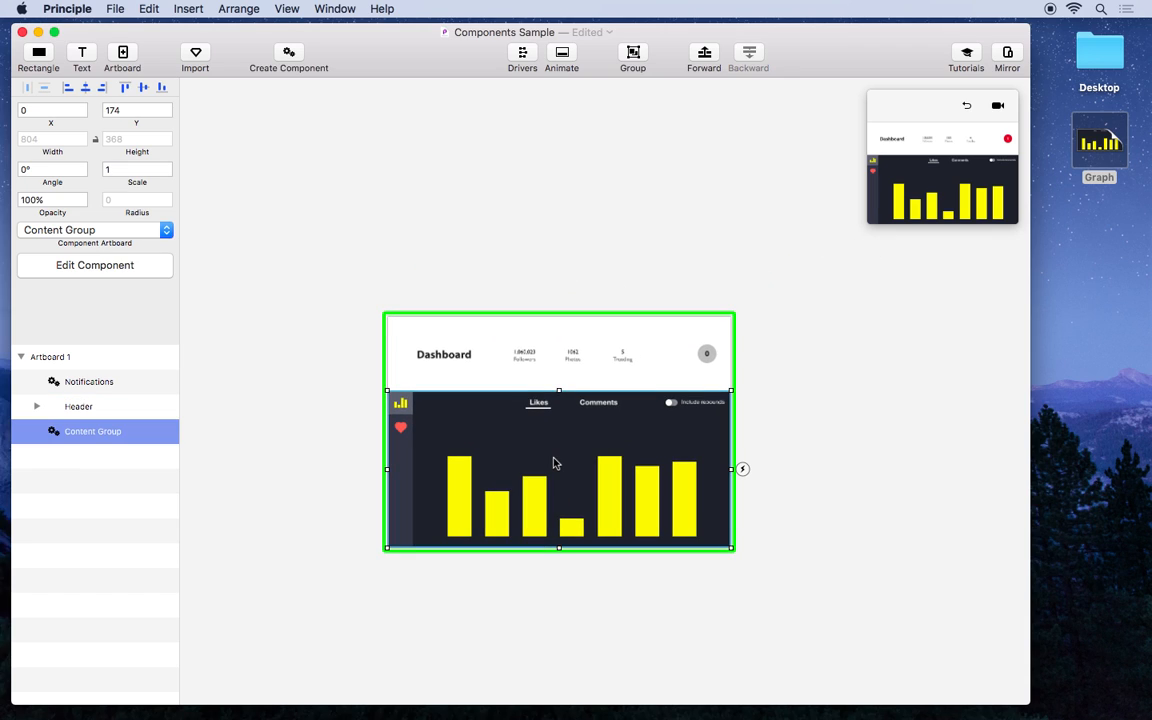
{"action": "left_click", "coordinate": [90, 380]}
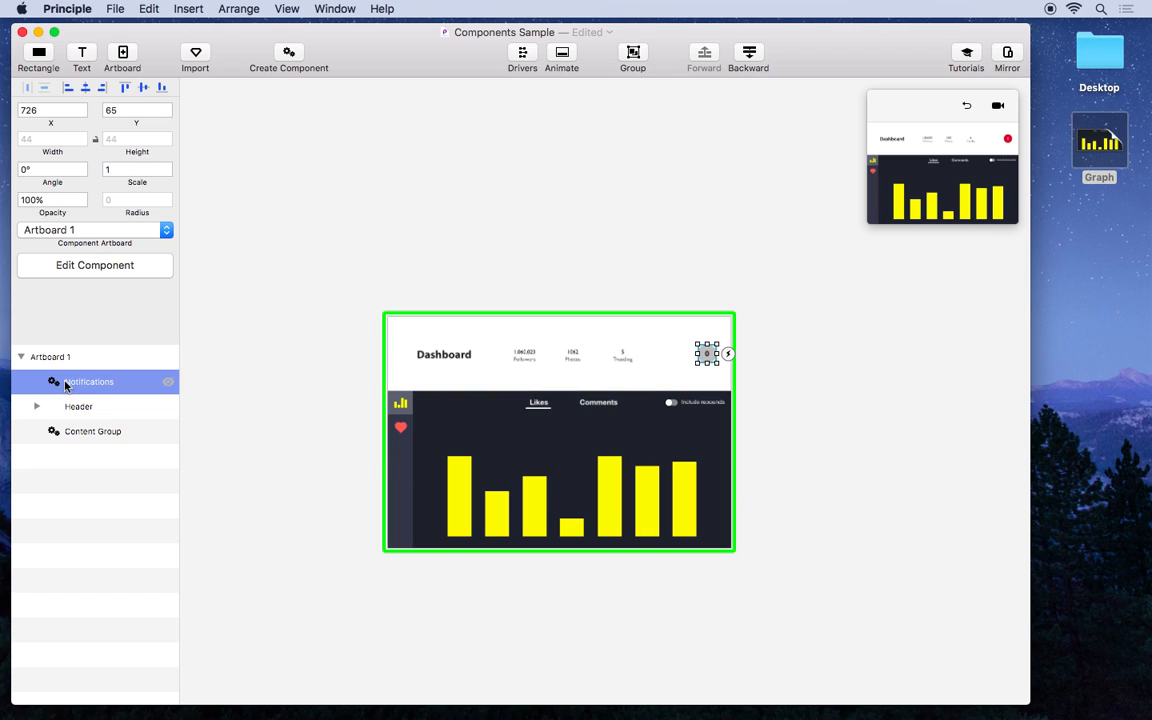
{"action": "left_click", "coordinate": [92, 430]}
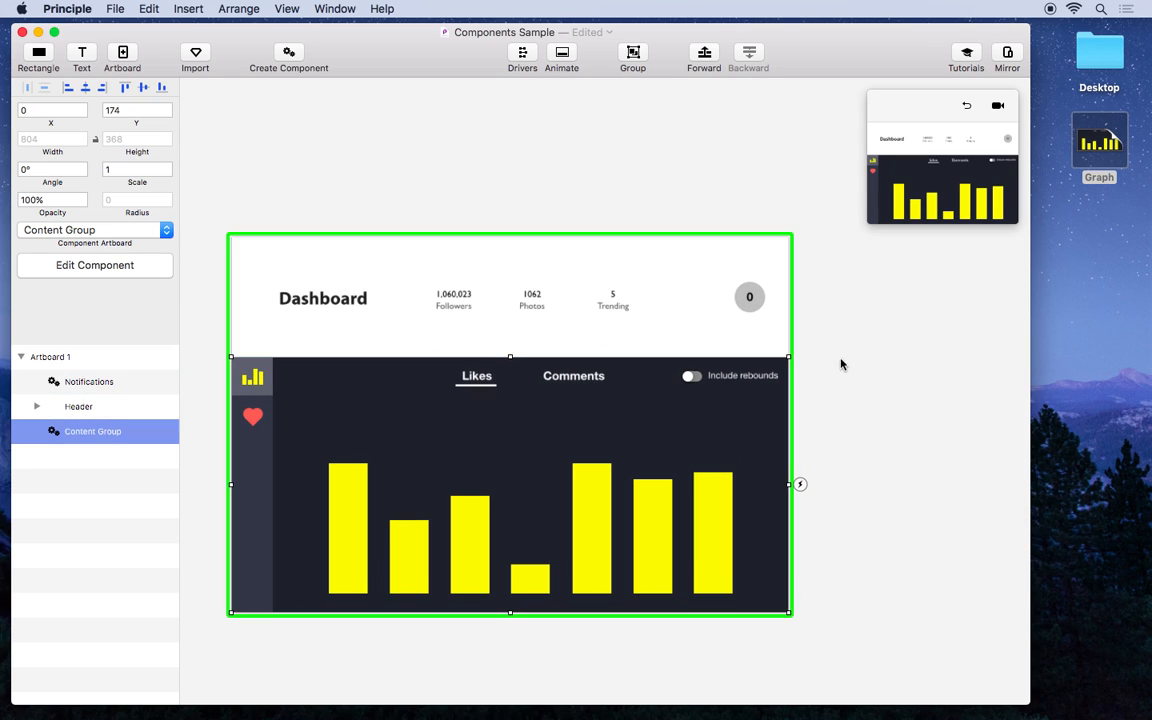
{"action": "mouse_move", "coordinate": [856, 368]}
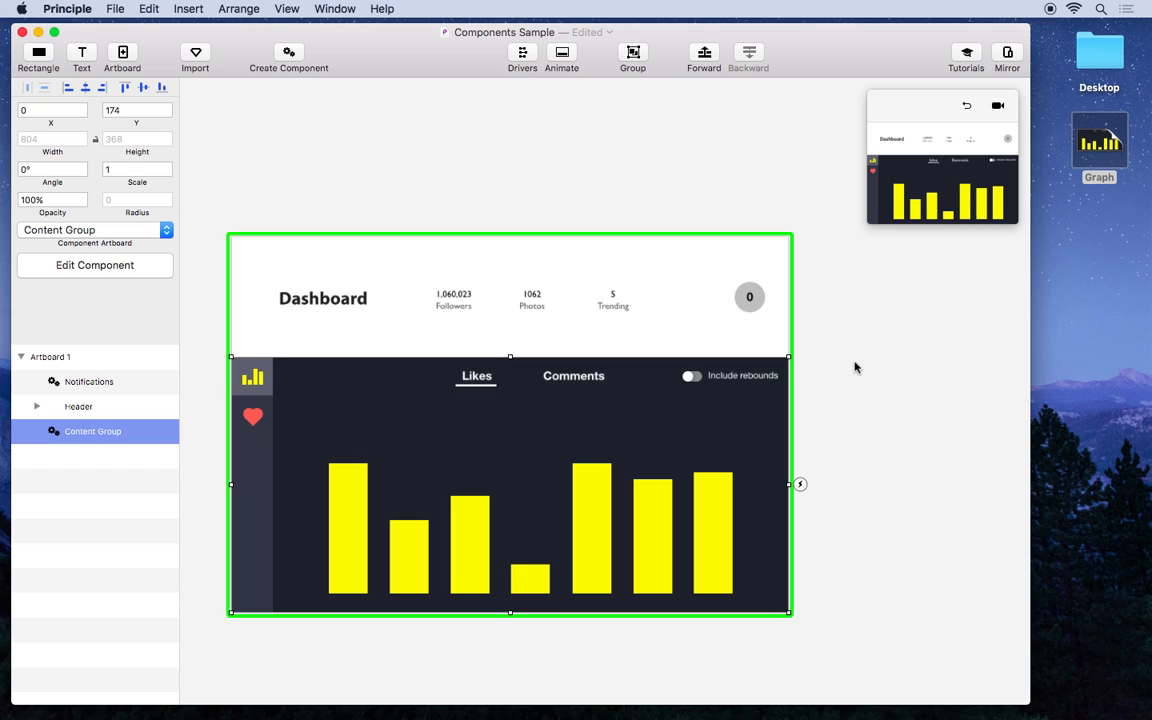